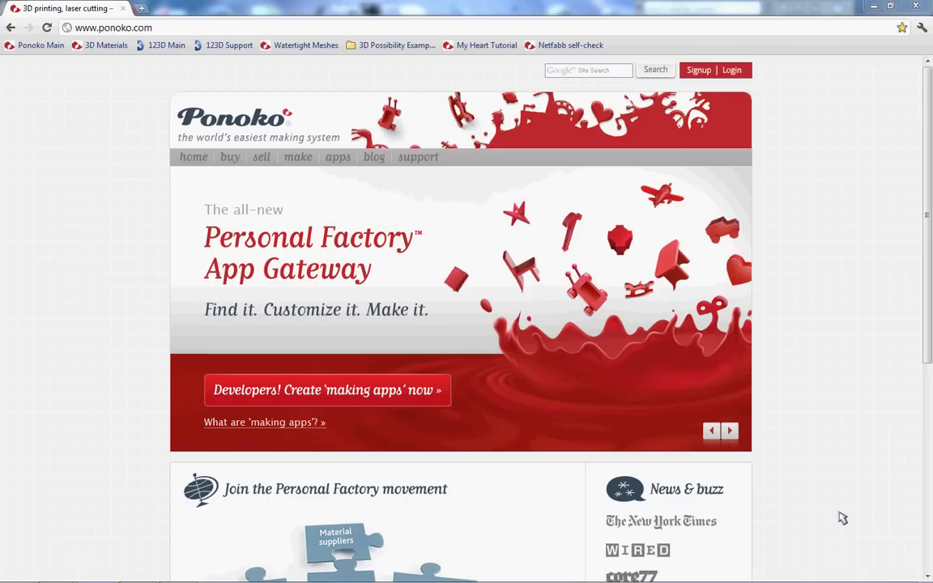
mouse_move(40, 376)
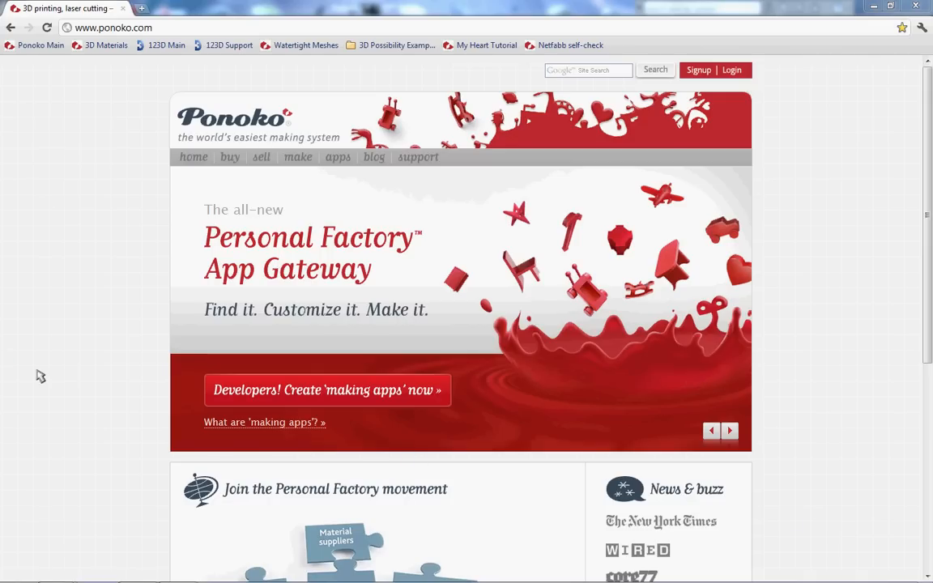
mouse_move(65, 362)
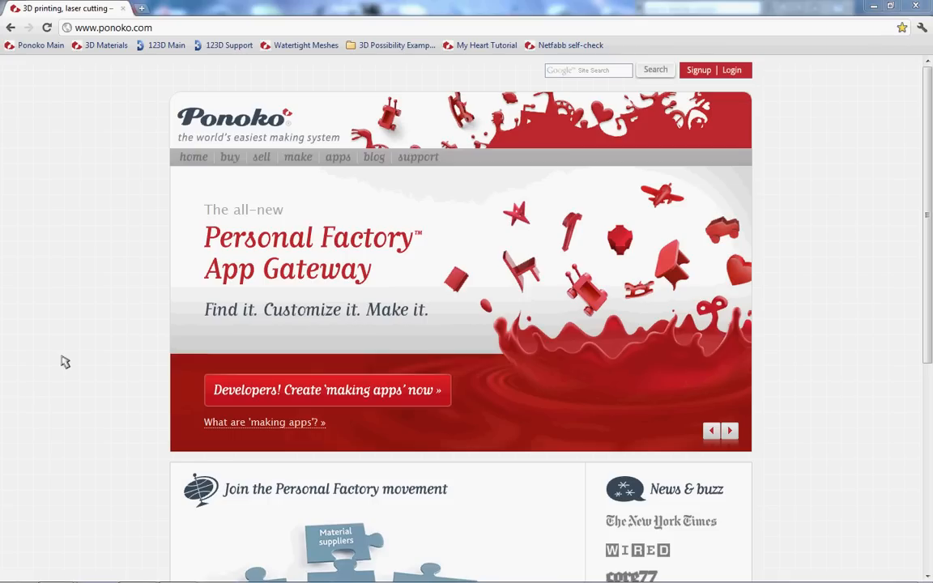
mouse_move(144, 411)
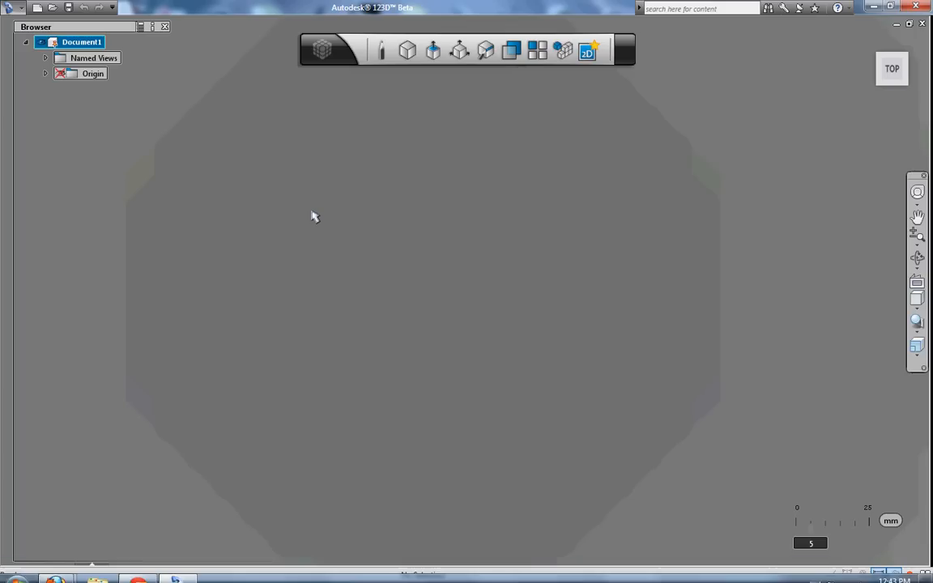
mouse_move(316, 164)
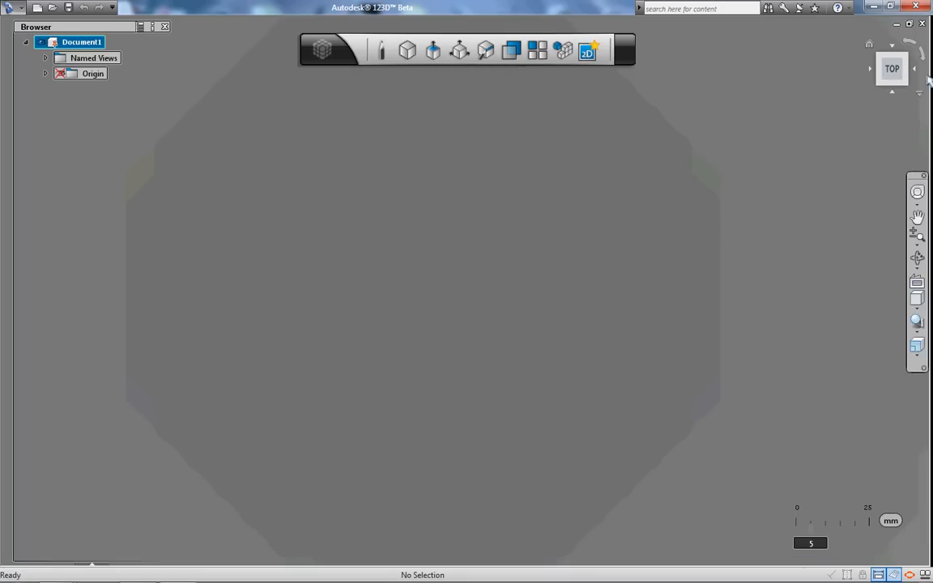
mouse_move(909, 69)
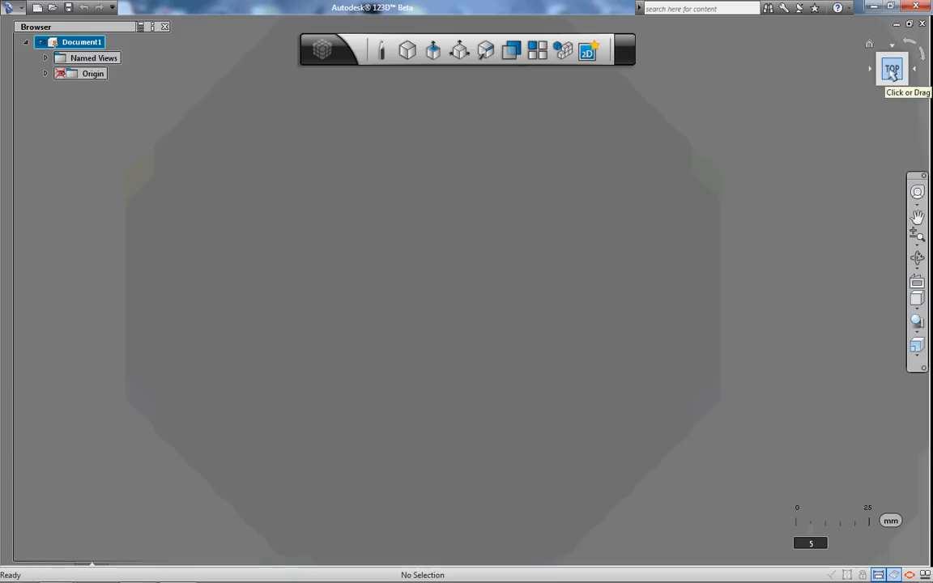
mouse_move(890, 69)
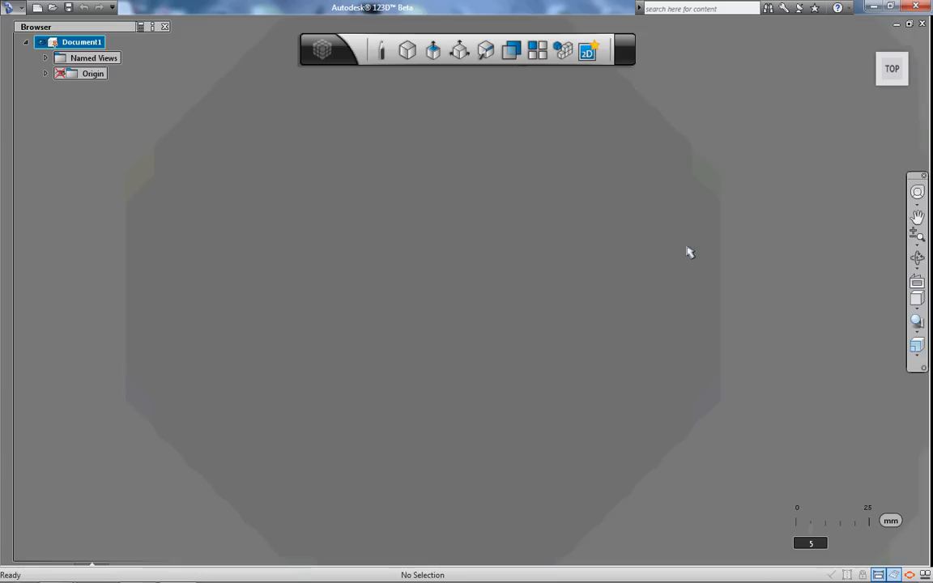
mouse_move(808, 498)
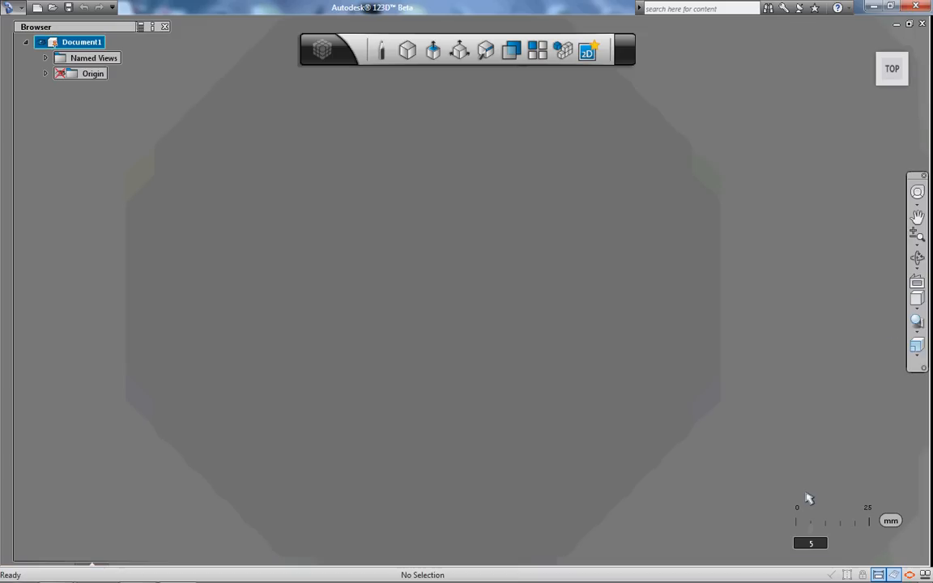
mouse_move(780, 477)
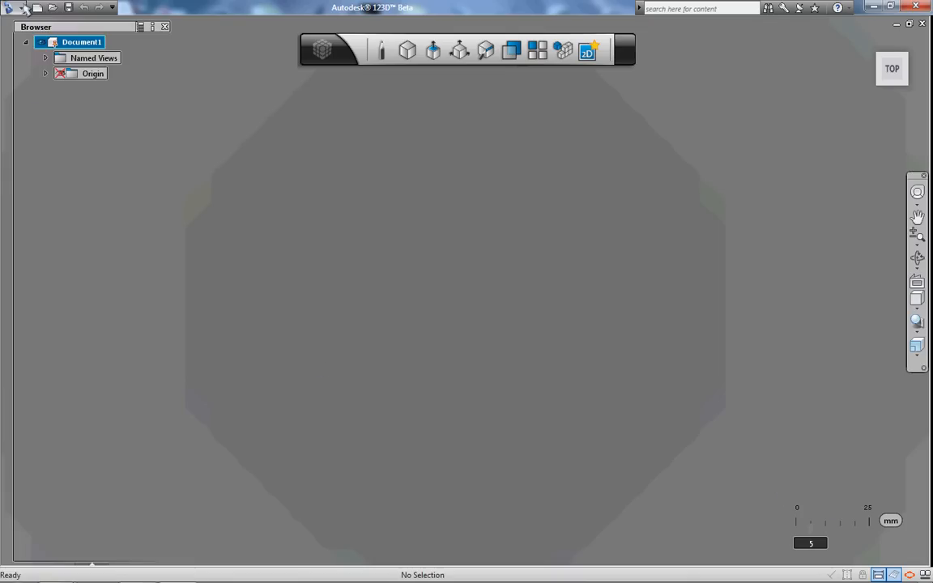
- Open the application settings and close them without applying changes
click(12, 8)
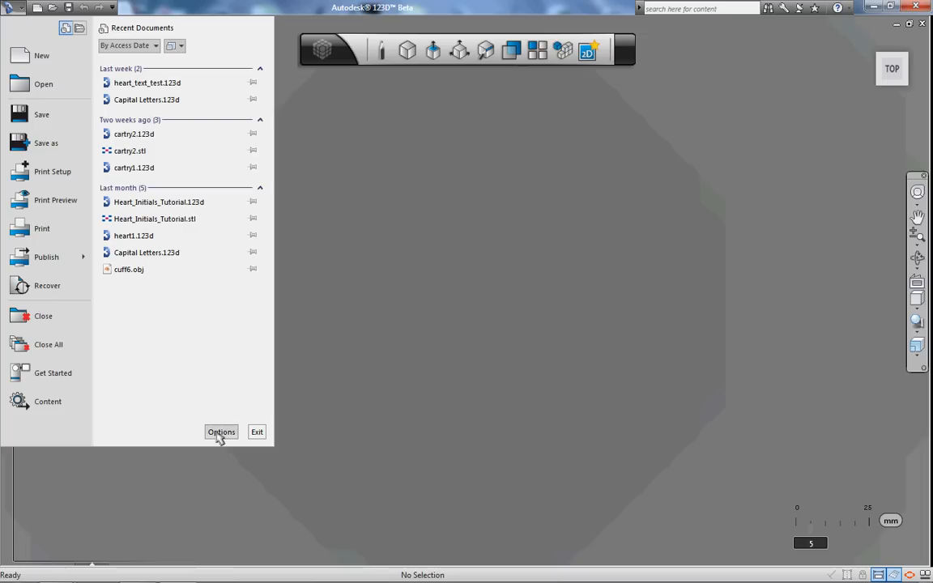
click(221, 431)
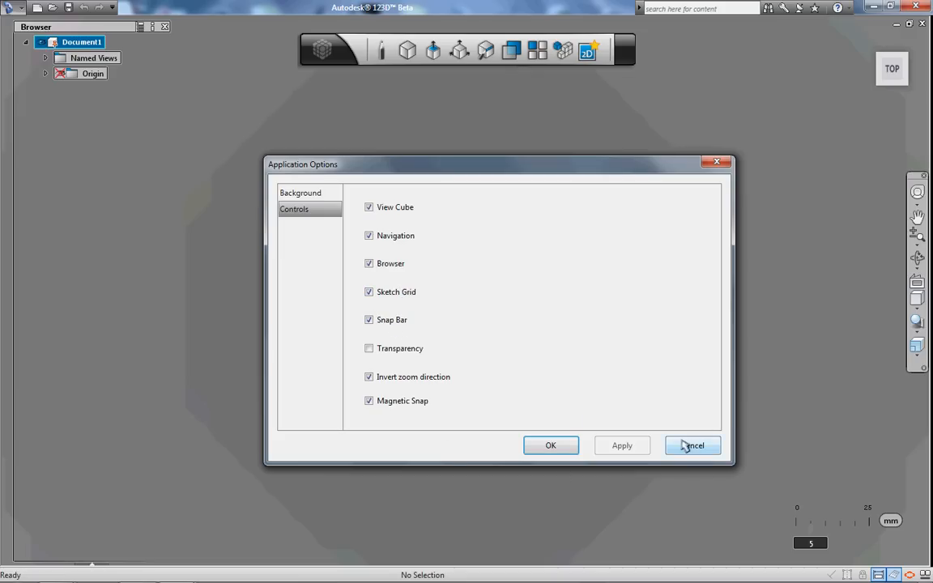
click(692, 446)
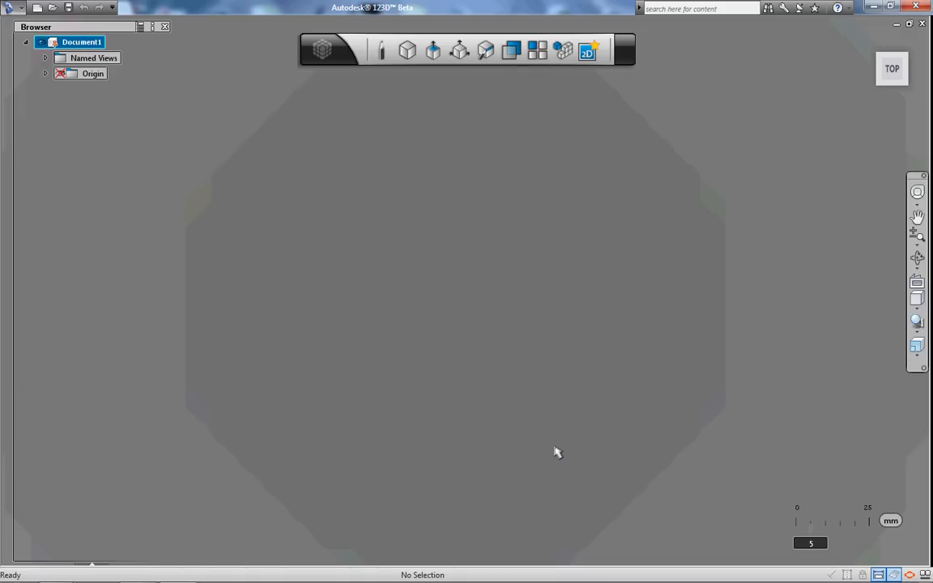
mouse_move(490, 368)
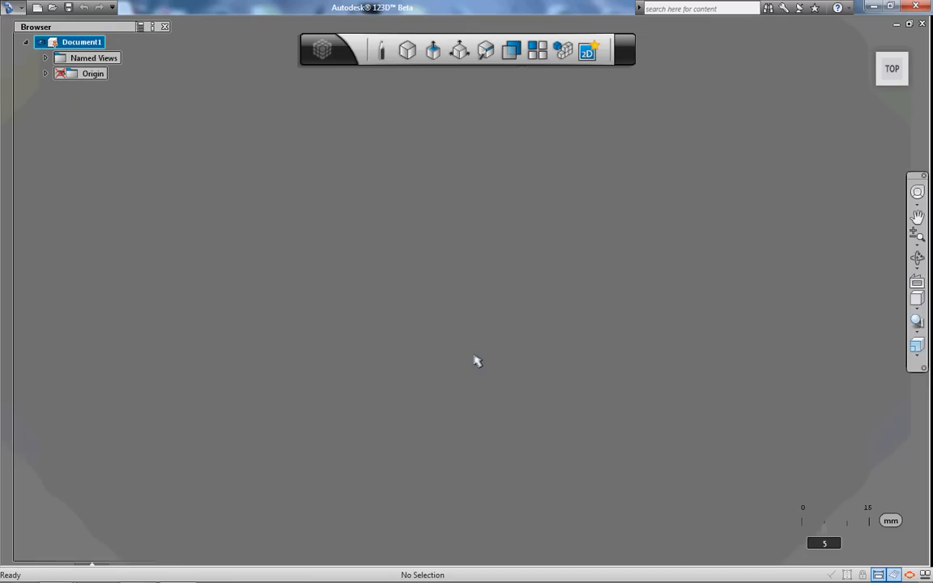
mouse_move(471, 320)
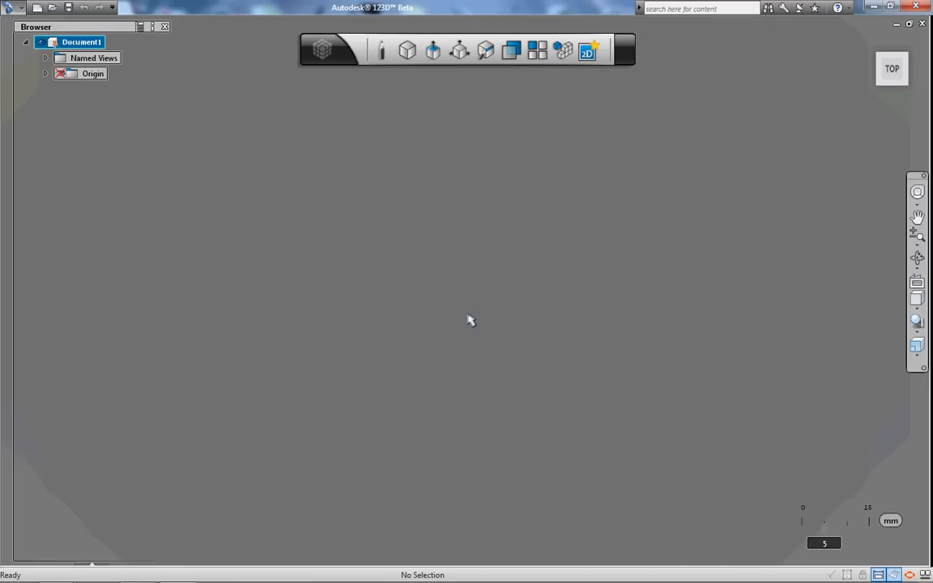
mouse_move(831, 527)
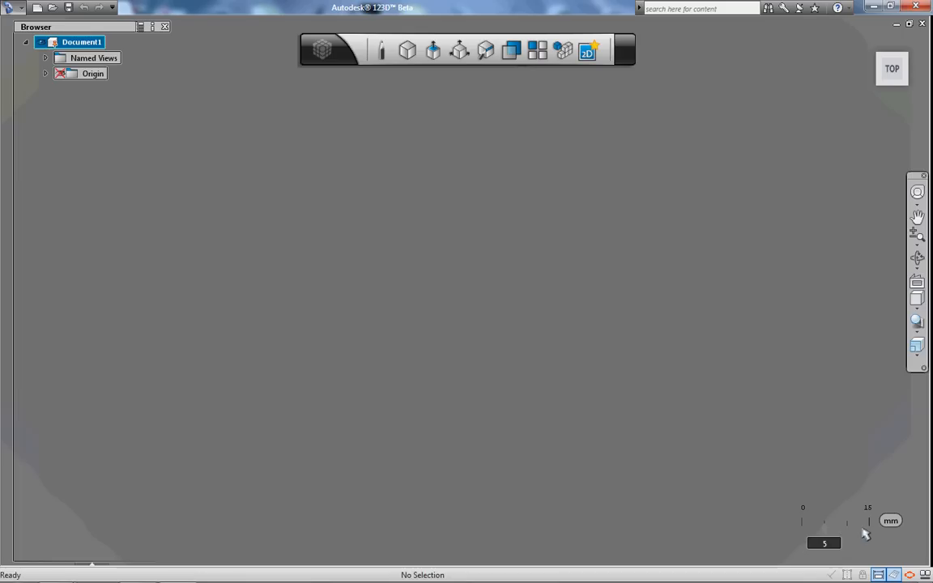
mouse_move(837, 511)
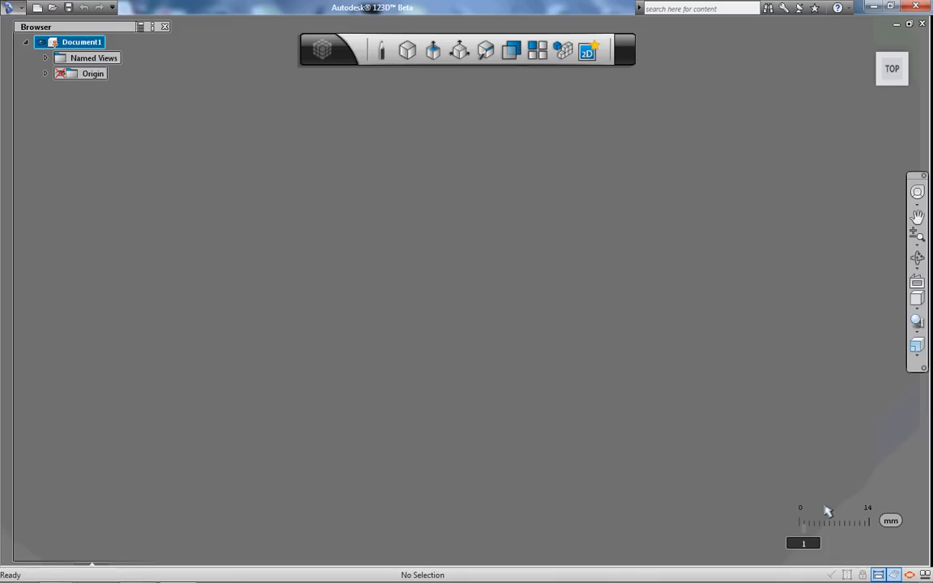
mouse_move(849, 514)
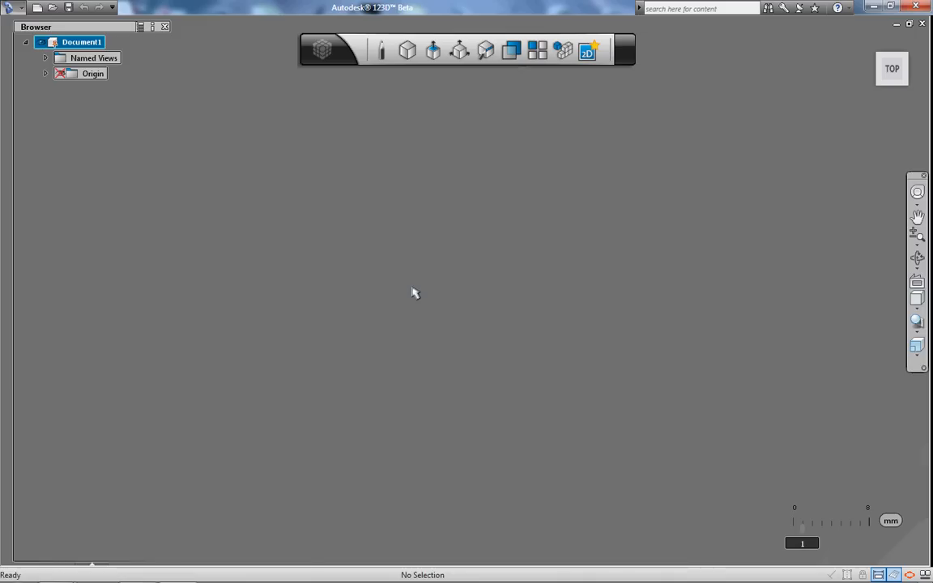
mouse_move(828, 514)
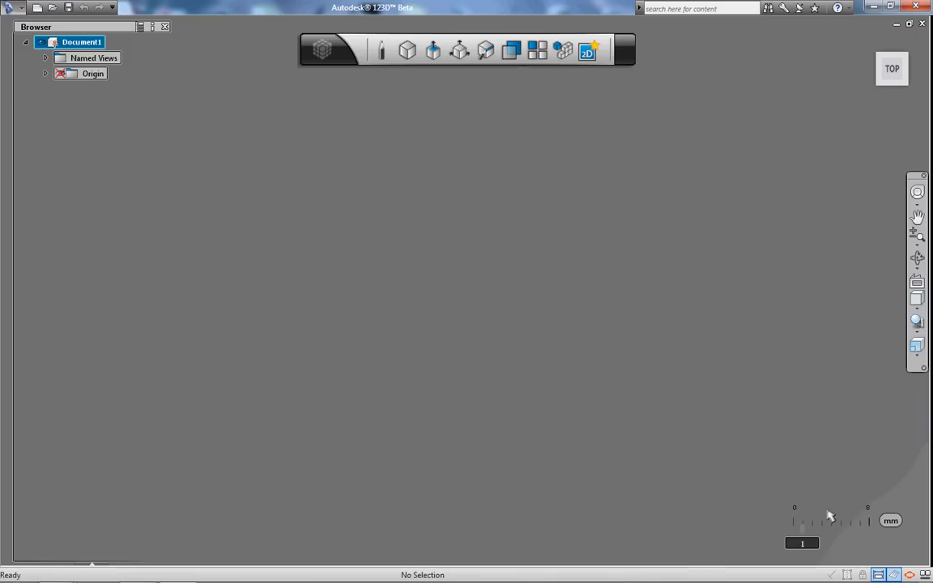
mouse_move(490, 293)
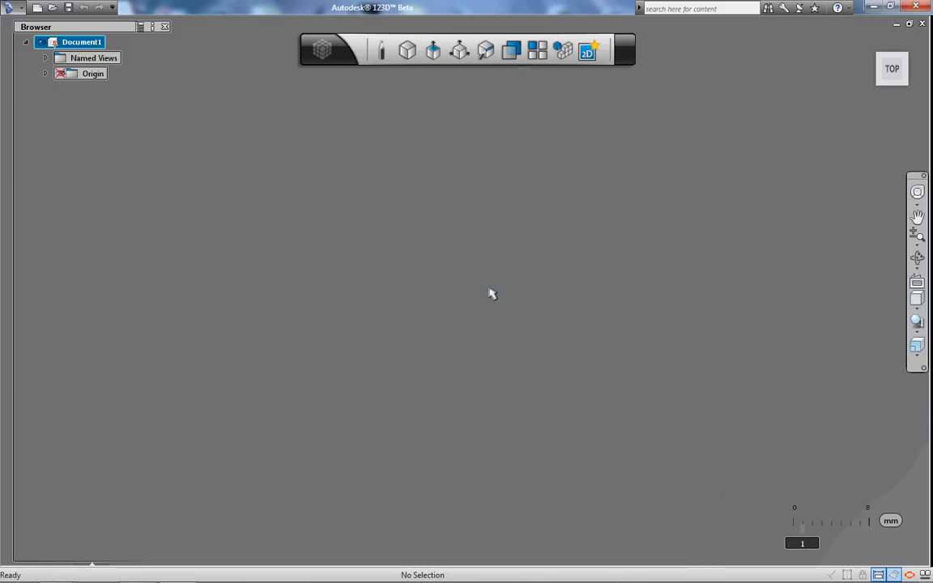
mouse_move(441, 183)
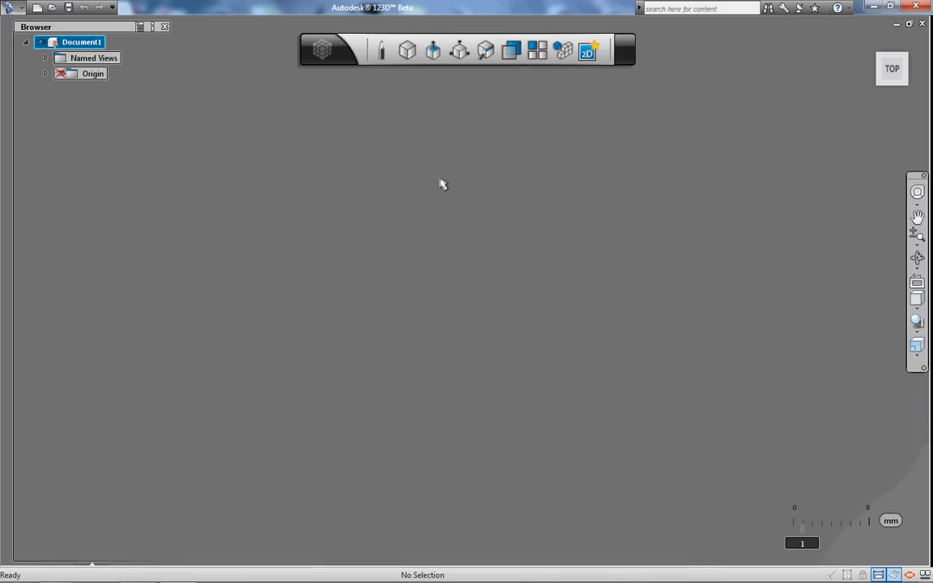
mouse_move(382, 58)
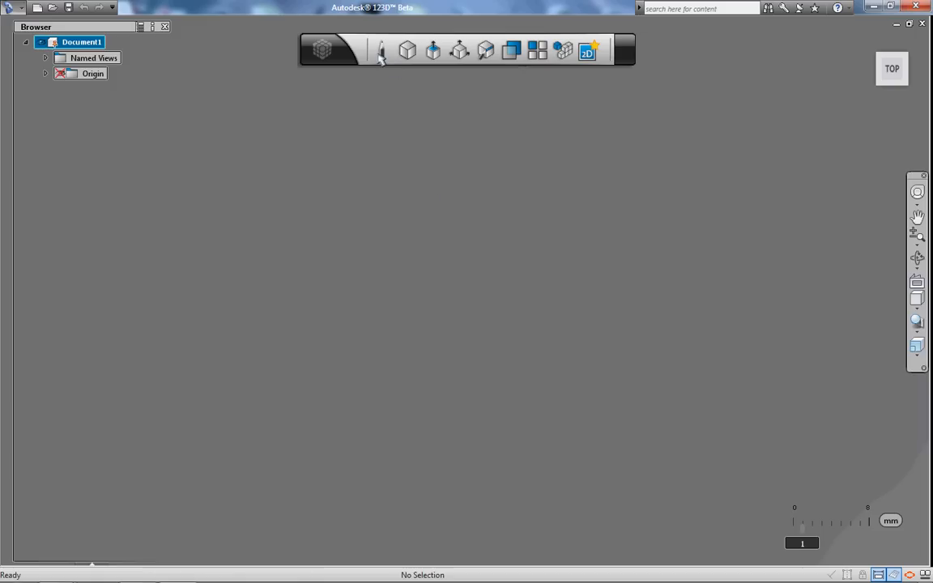
mouse_move(381, 51)
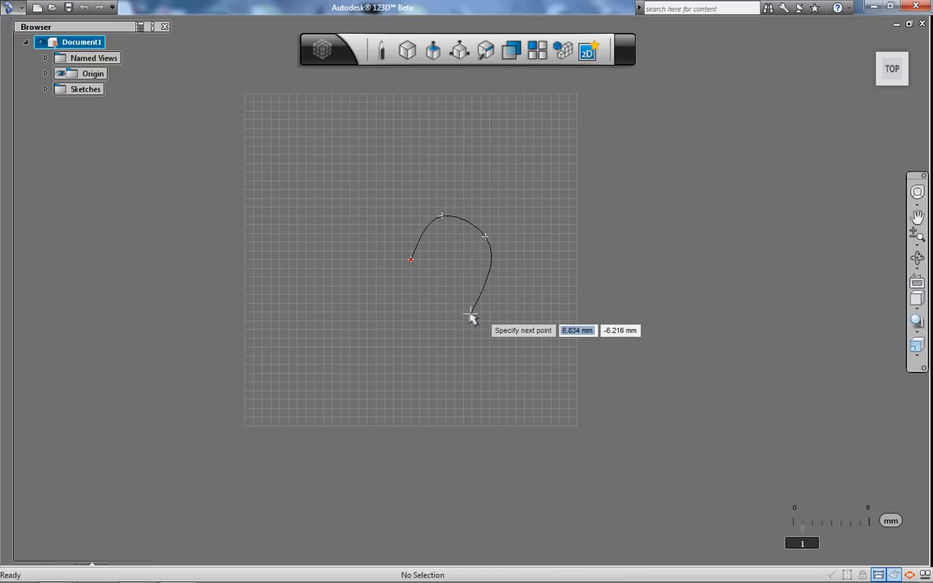
- Add another point to the half-heart spline and bring up its finishing options
click(472, 316)
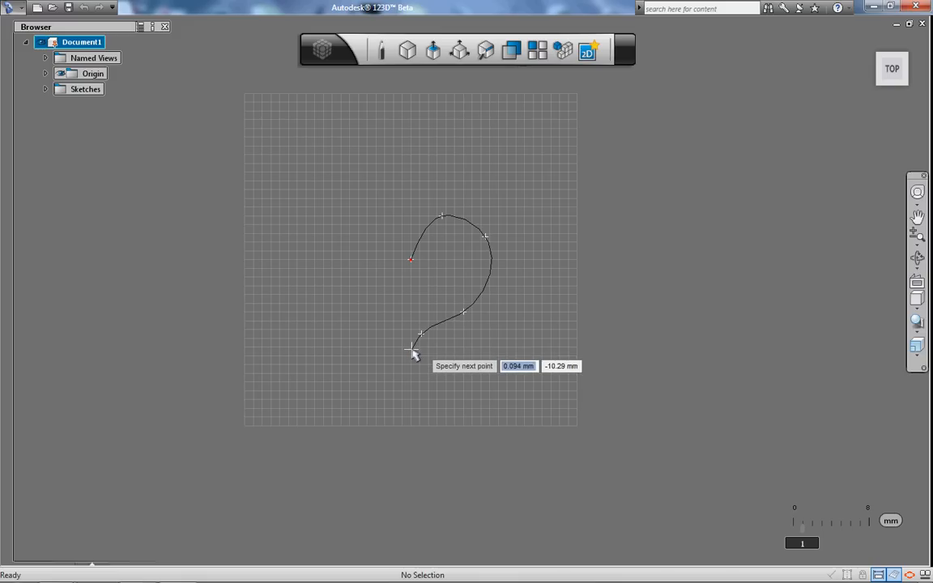
right_click(413, 352)
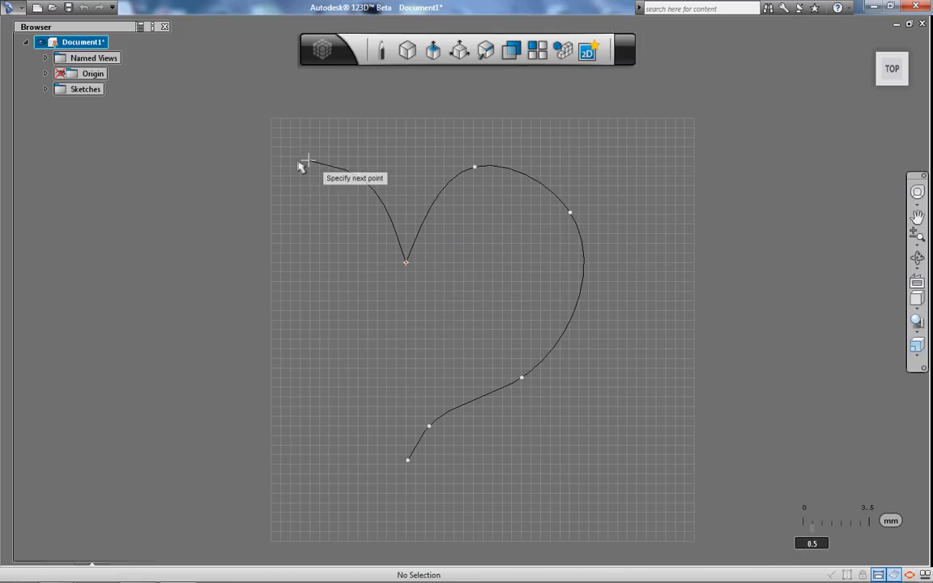
- Place spline points around the left lobe and down the left side toward the bottom tip
click(233, 225)
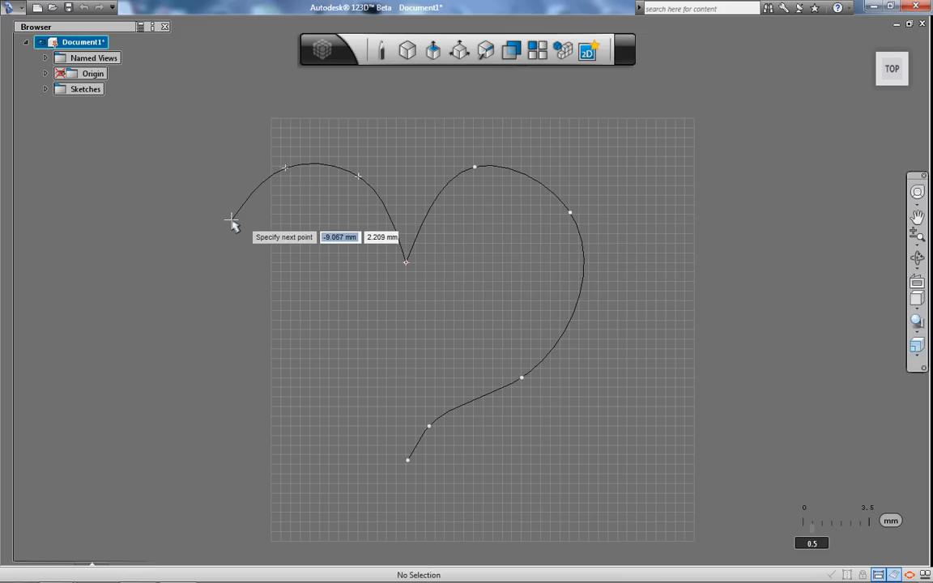
click(244, 328)
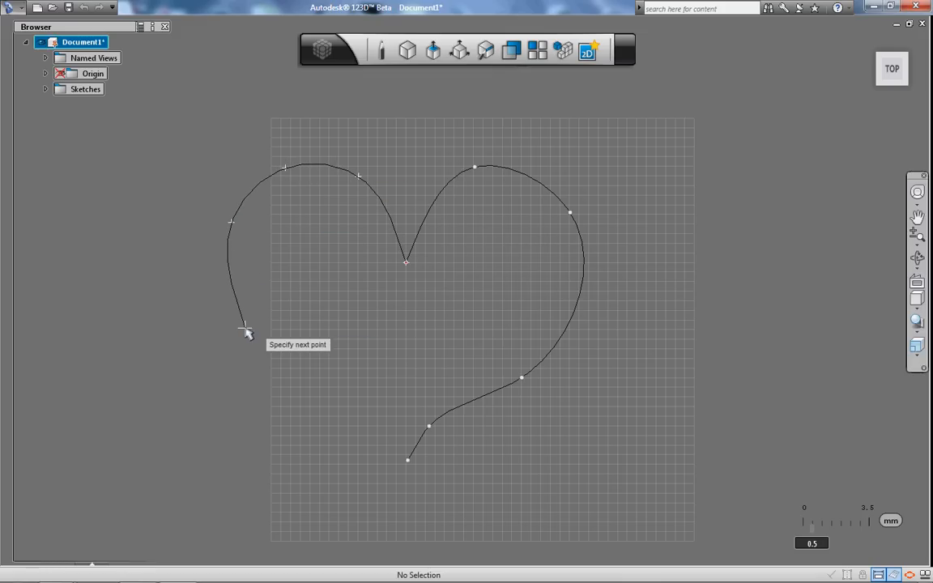
click(245, 328)
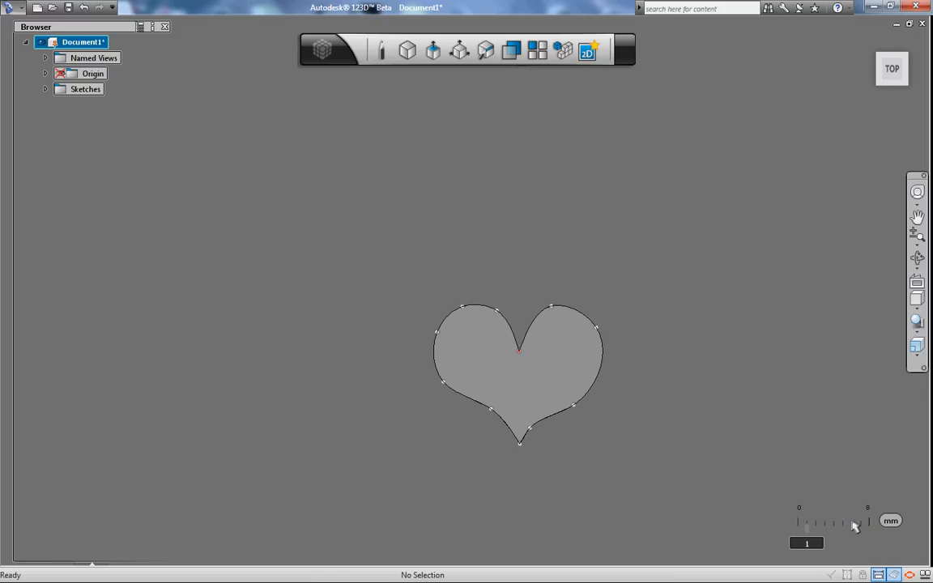
mouse_move(618, 450)
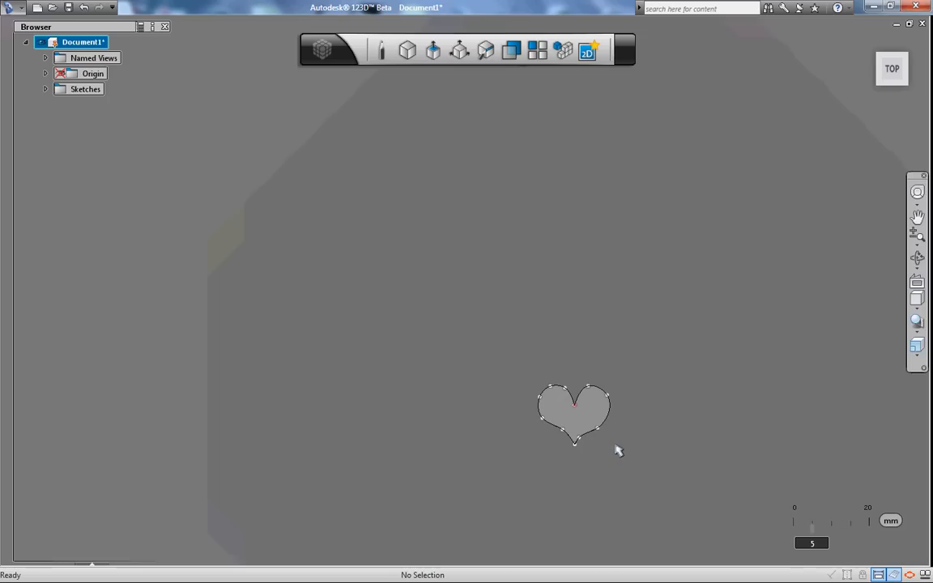
mouse_move(882, 528)
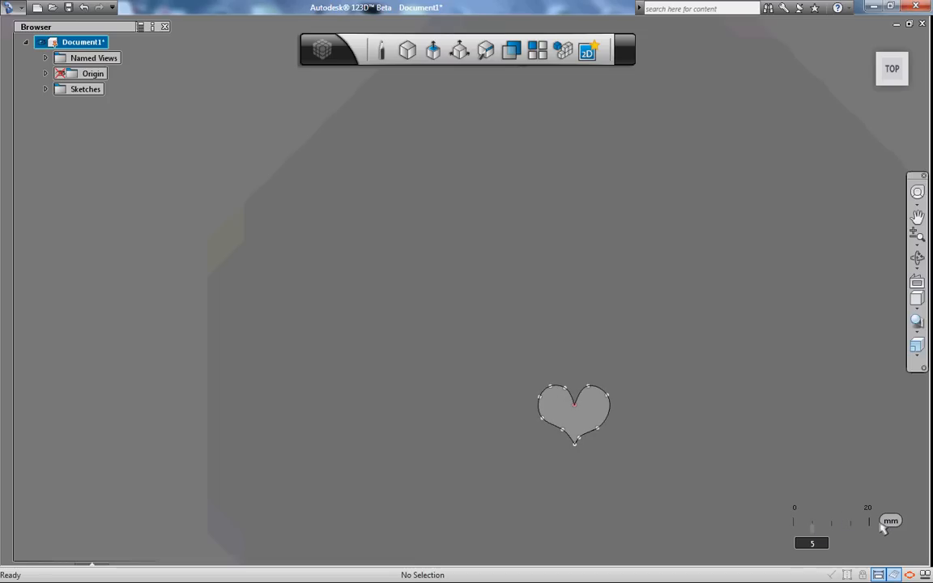
mouse_move(571, 426)
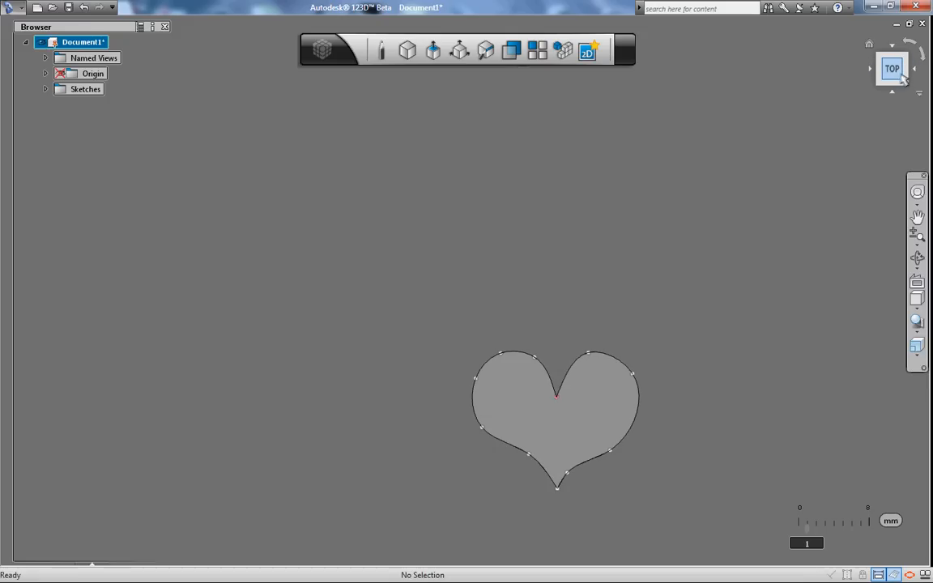
mouse_move(901, 79)
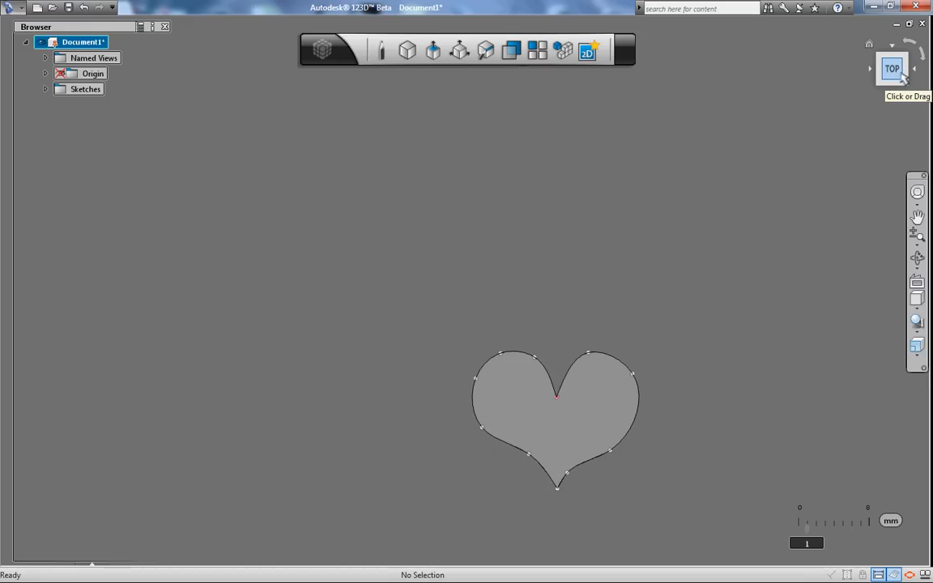
mouse_move(869, 45)
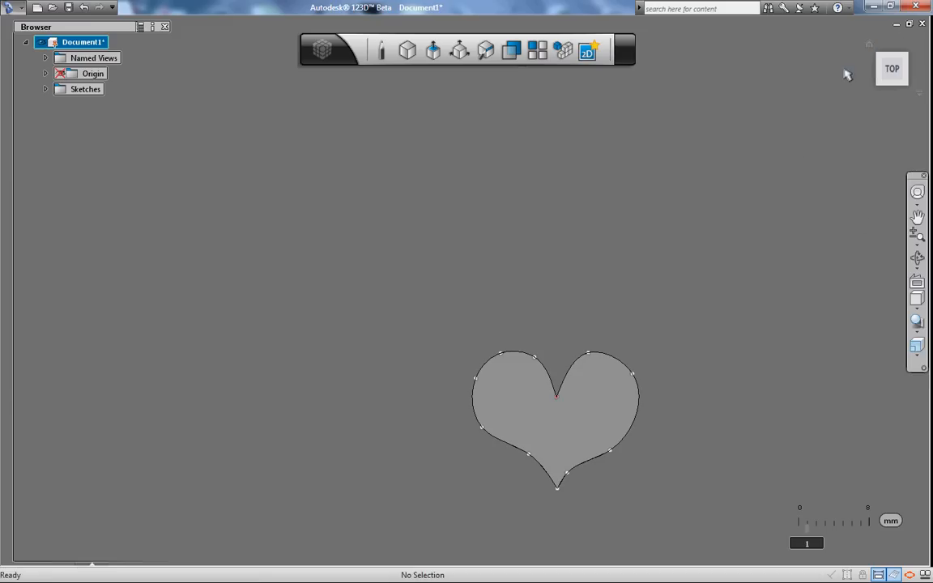
mouse_move(891, 45)
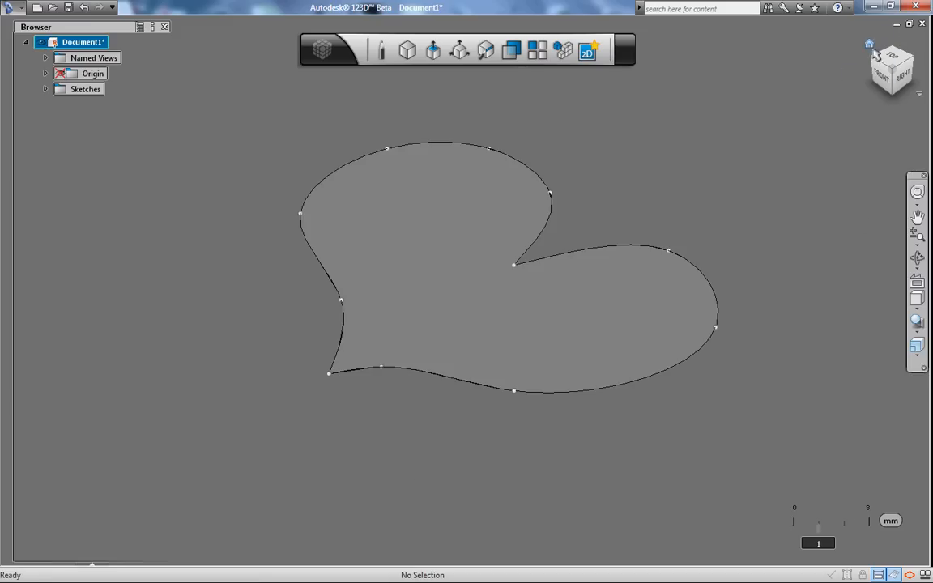
mouse_move(868, 45)
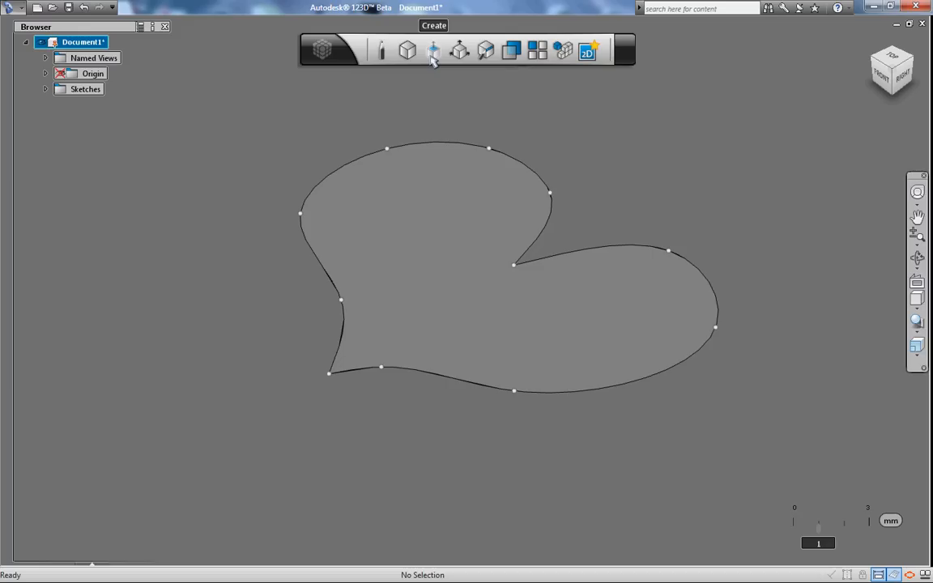
- Extrude the heart sketch profile 3 mm into a solid slab
click(433, 50)
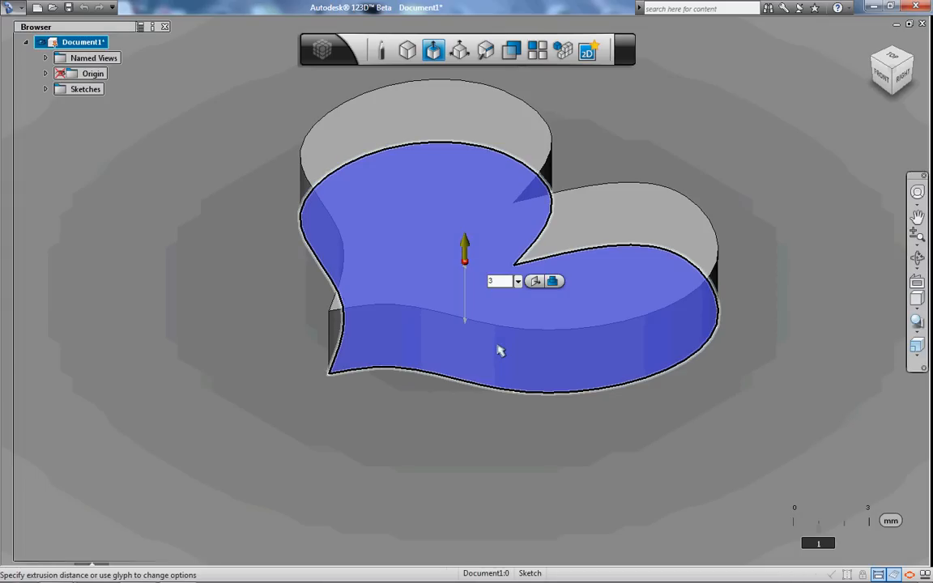
mouse_move(490, 335)
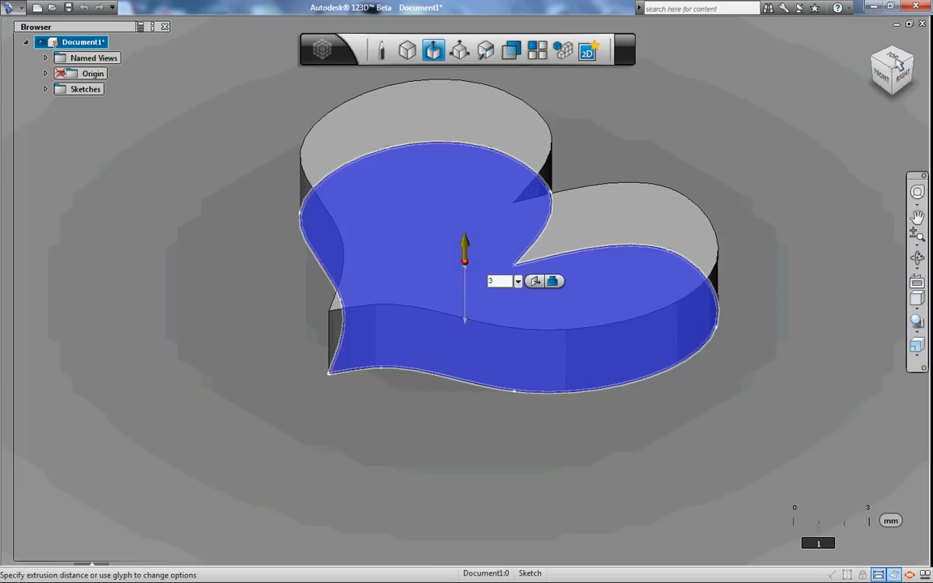
click(535, 281)
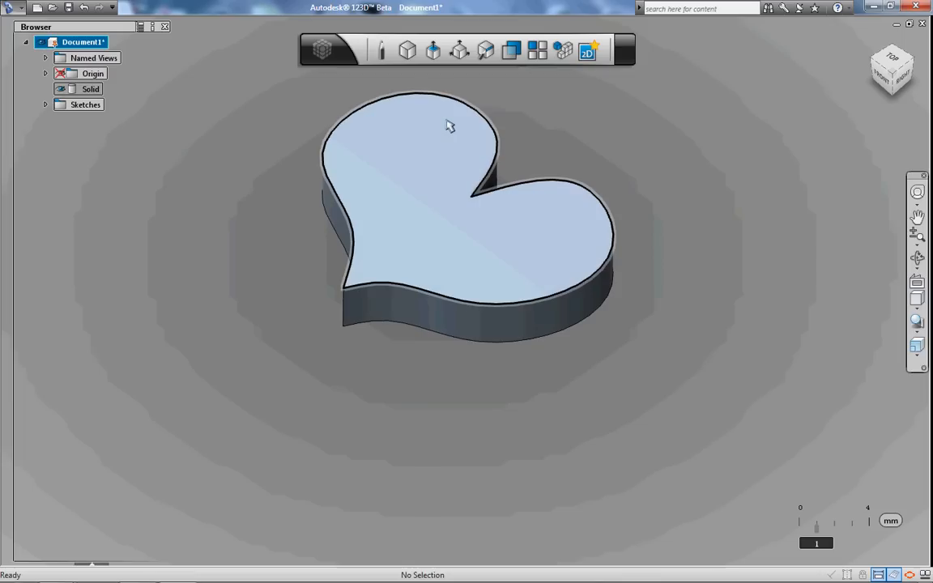
mouse_move(407, 51)
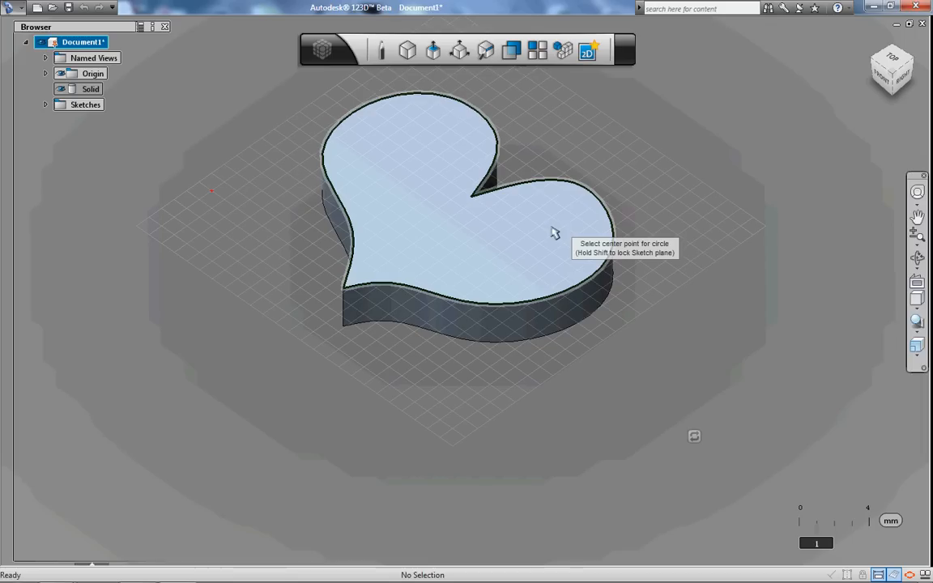
mouse_move(563, 236)
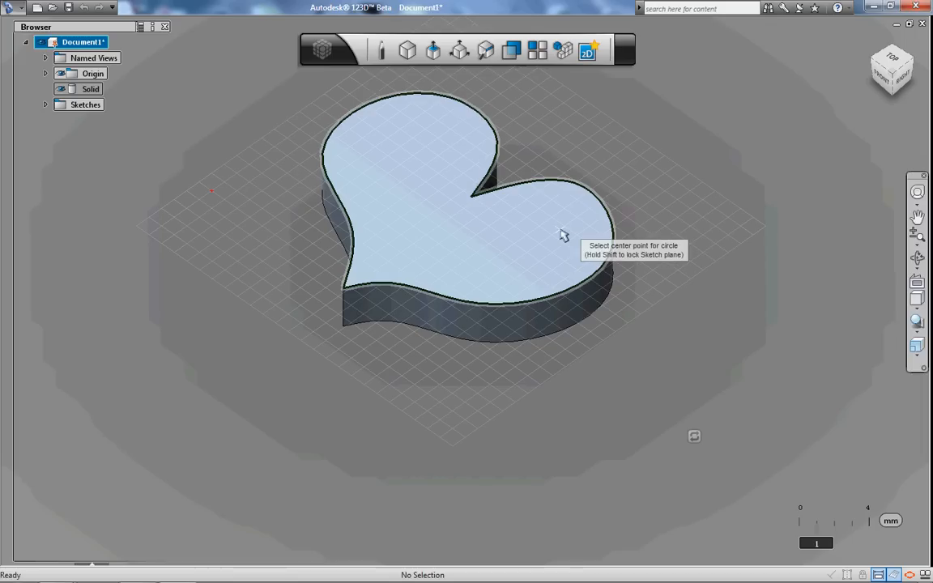
mouse_move(568, 229)
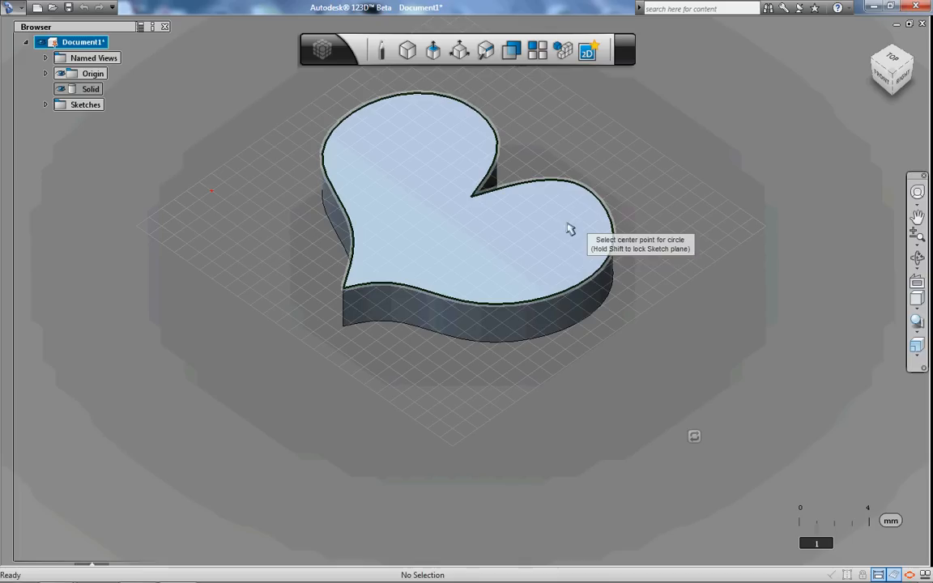
mouse_move(557, 229)
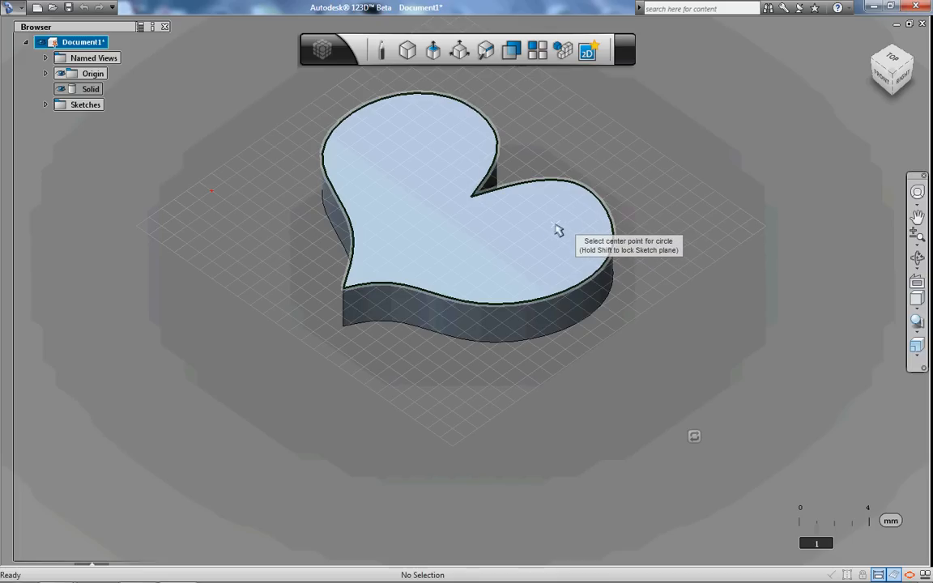
mouse_move(563, 234)
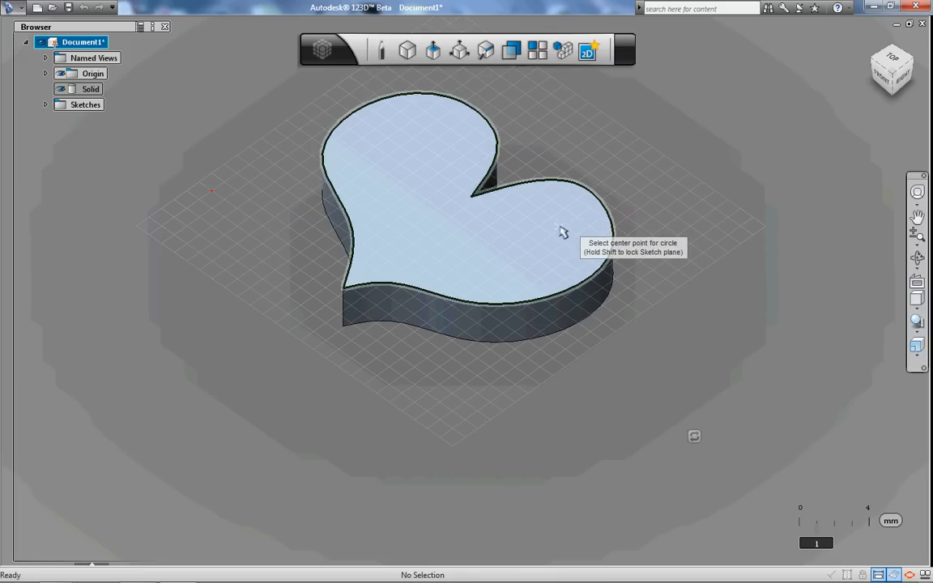
- Place the keychain-hole circle's centre on the heart's right lobe
click(538, 234)
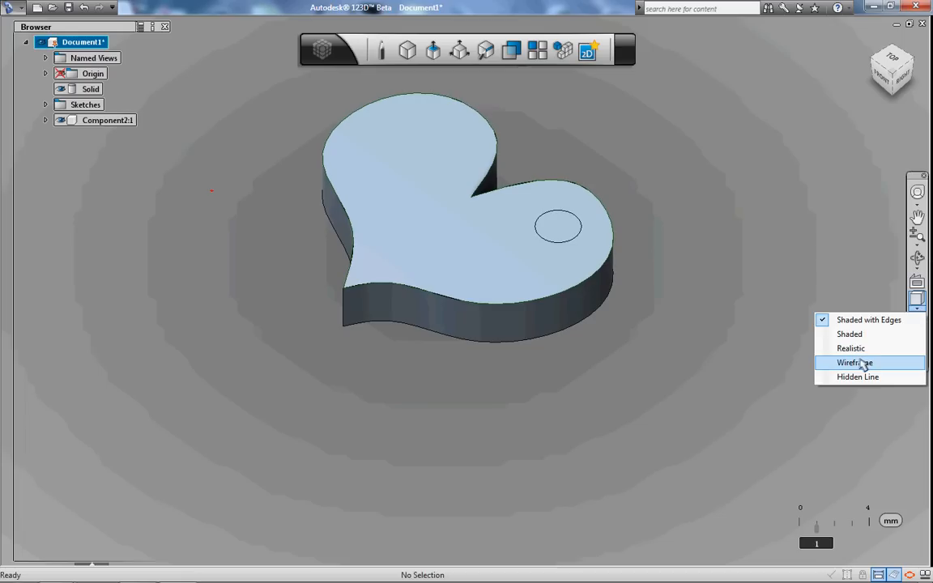
- Show the model as wireframe to reveal the cylinder through the right lobe
click(854, 362)
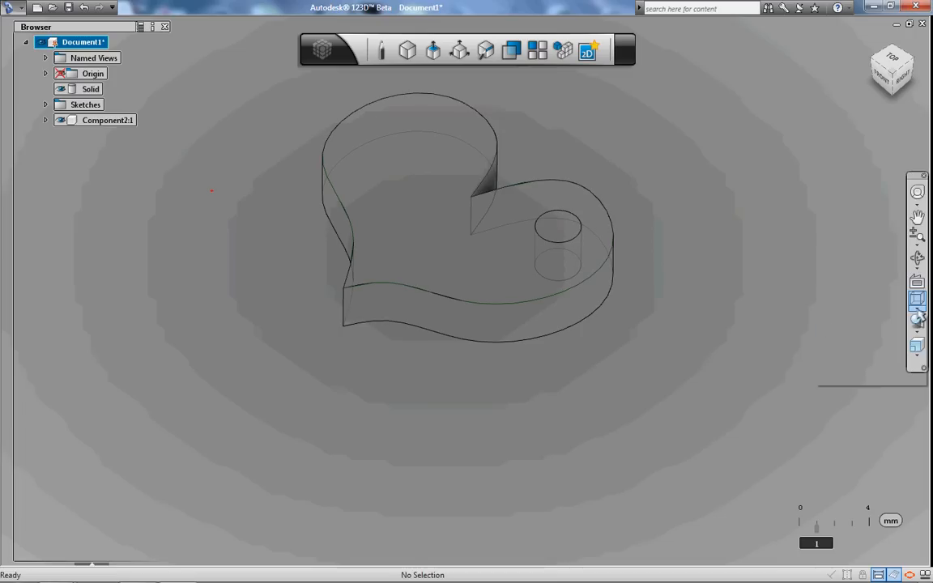
click(916, 300)
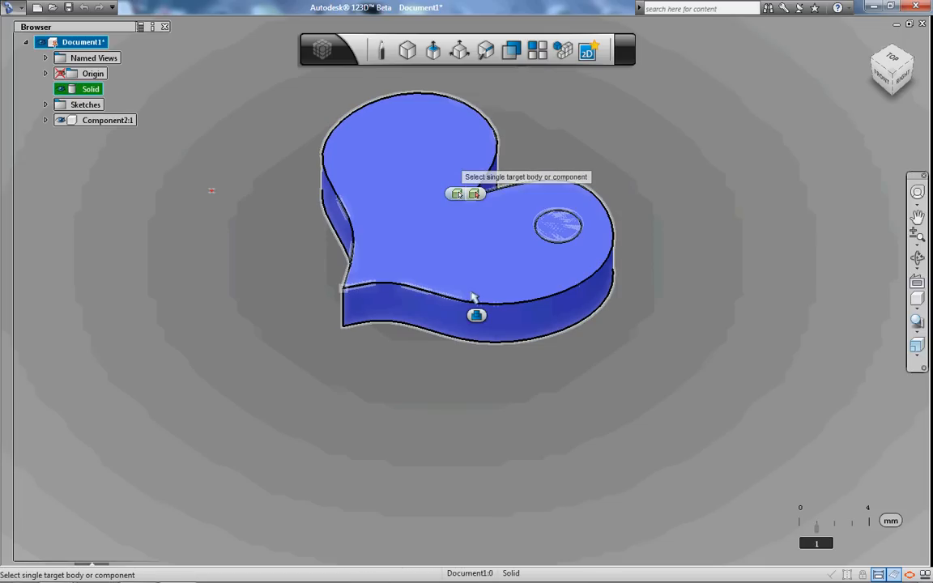
- Subtract the Component2 cylinder from the heart slab to cut the keychain hole
click(476, 315)
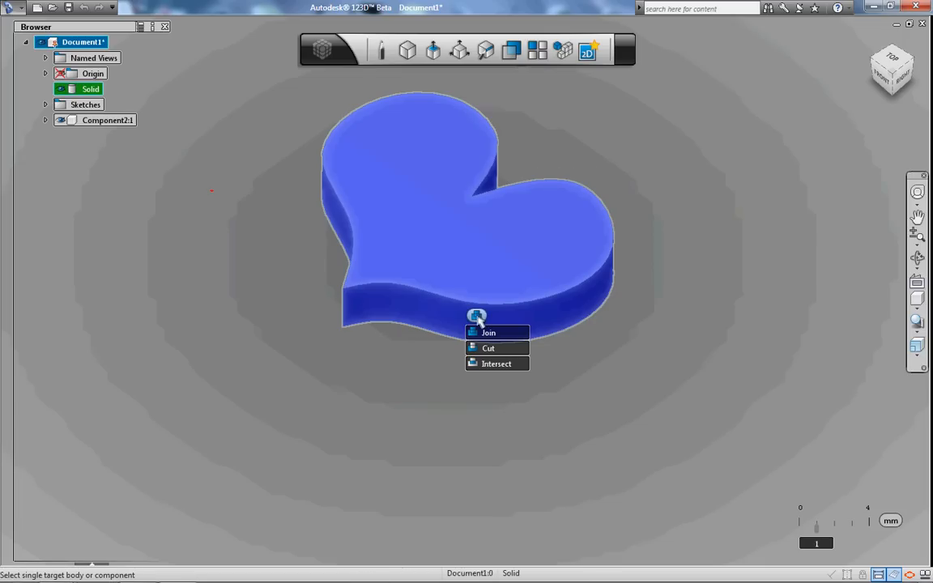
mouse_move(488, 348)
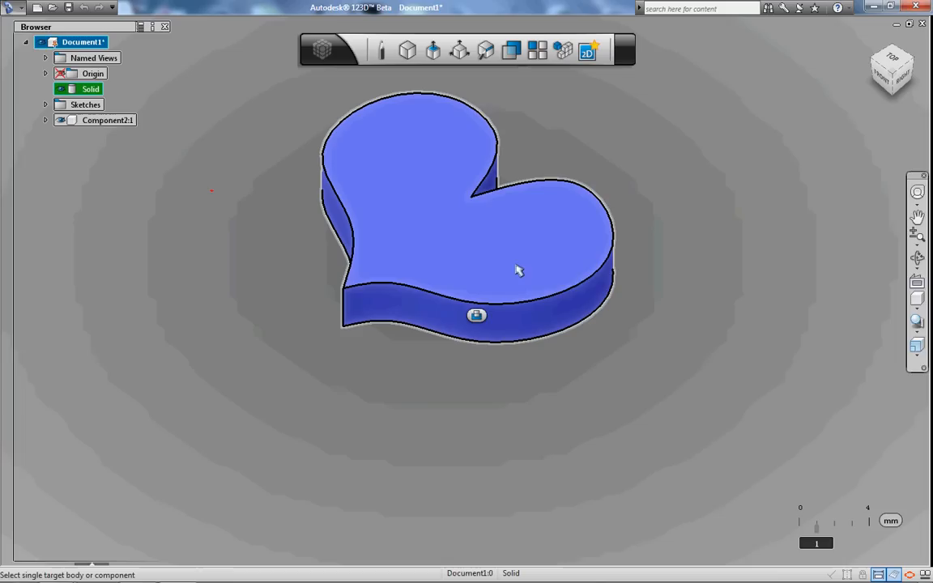
mouse_move(530, 300)
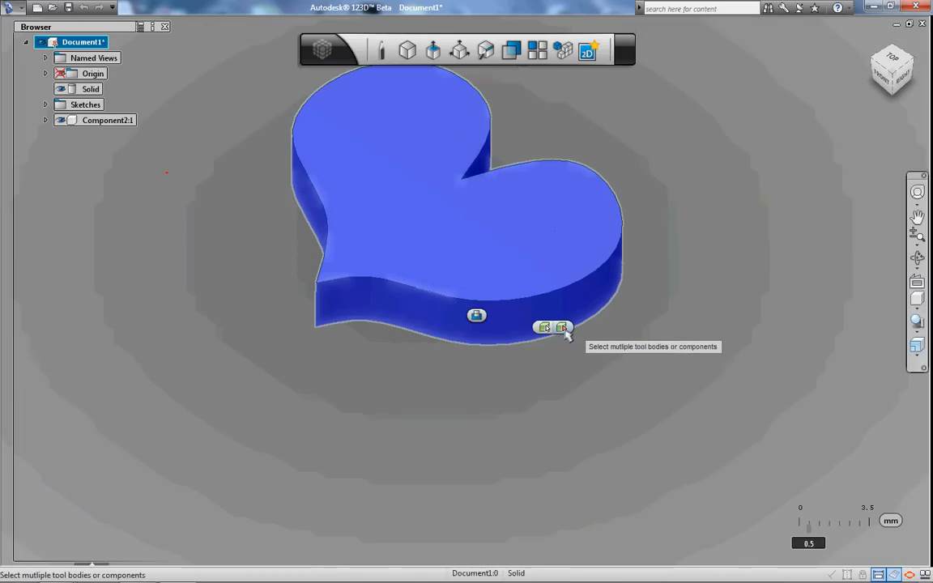
click(544, 327)
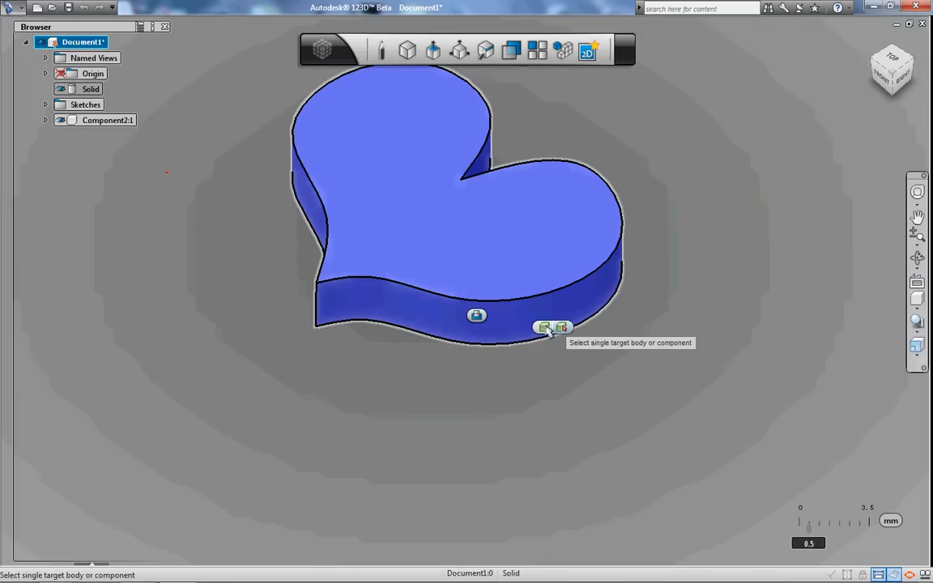
click(561, 328)
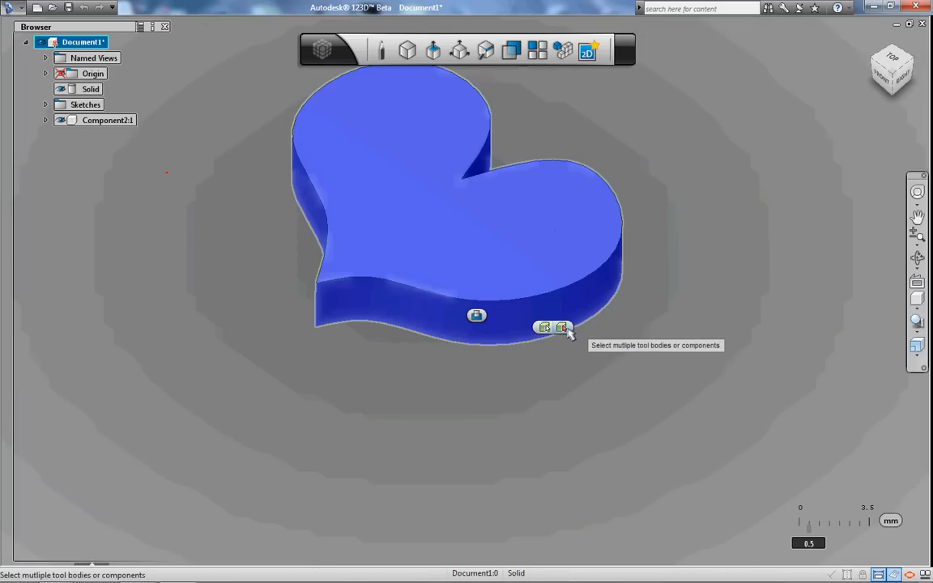
click(90, 88)
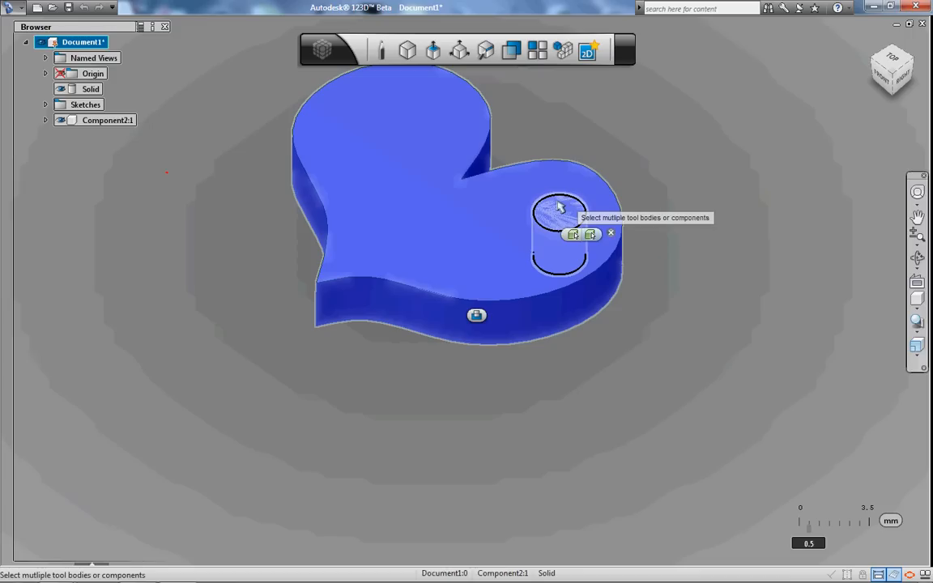
click(573, 234)
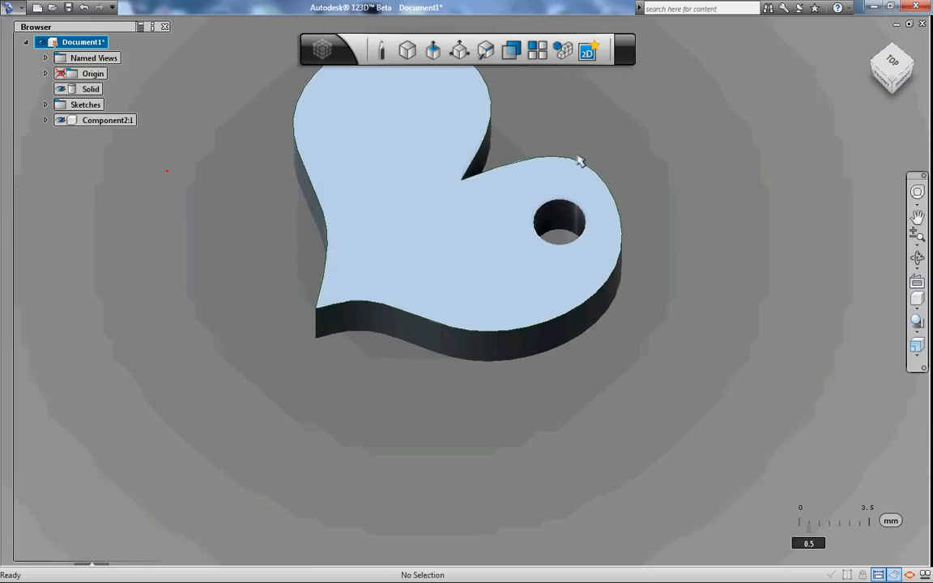
scroll(down, 3)
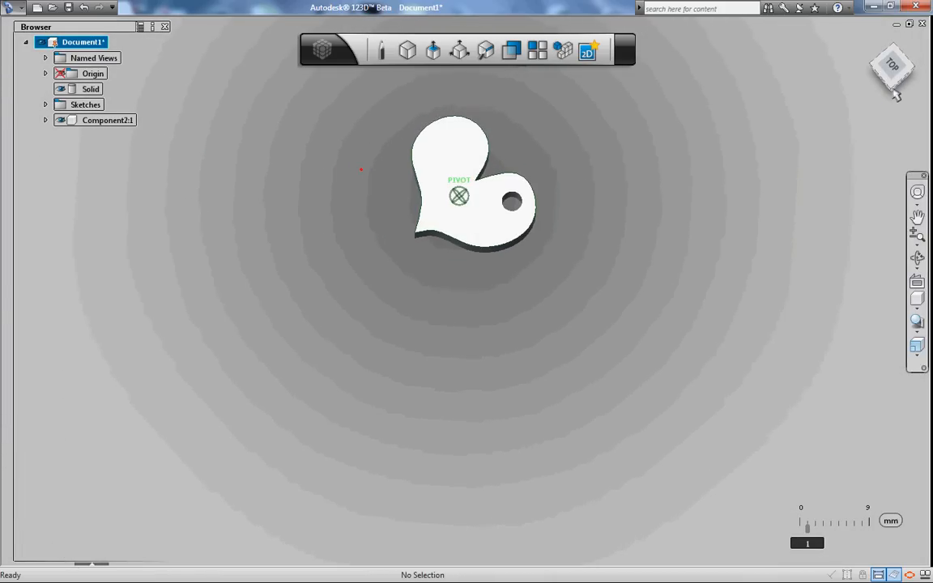
drag(893, 71, 862, 79)
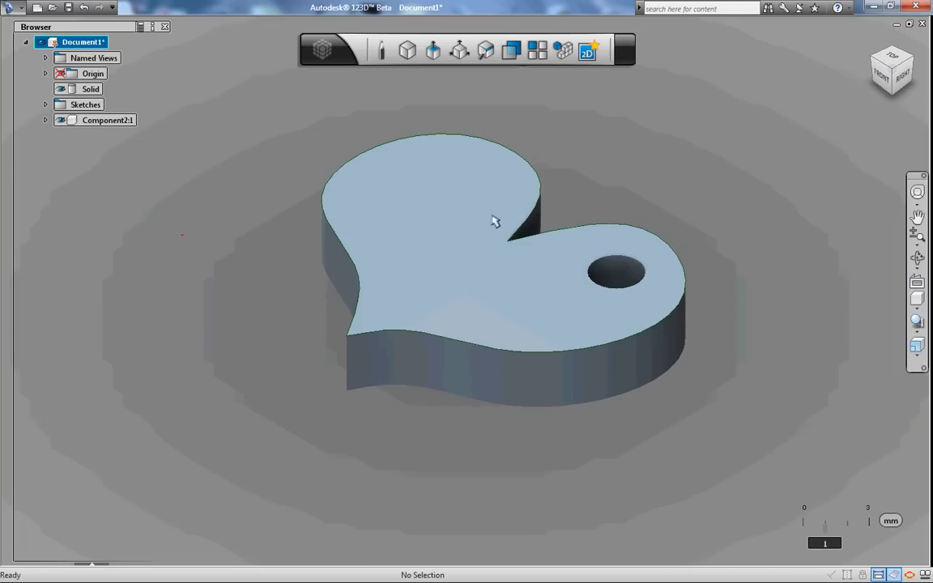
mouse_move(533, 163)
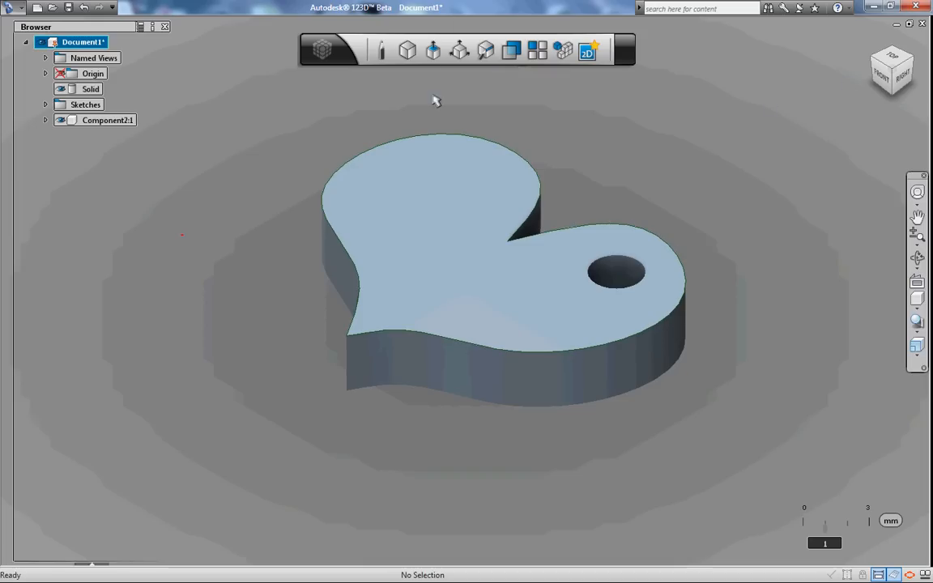
- Fillet the heart's outline edges with a 0.5 mm radius
click(434, 50)
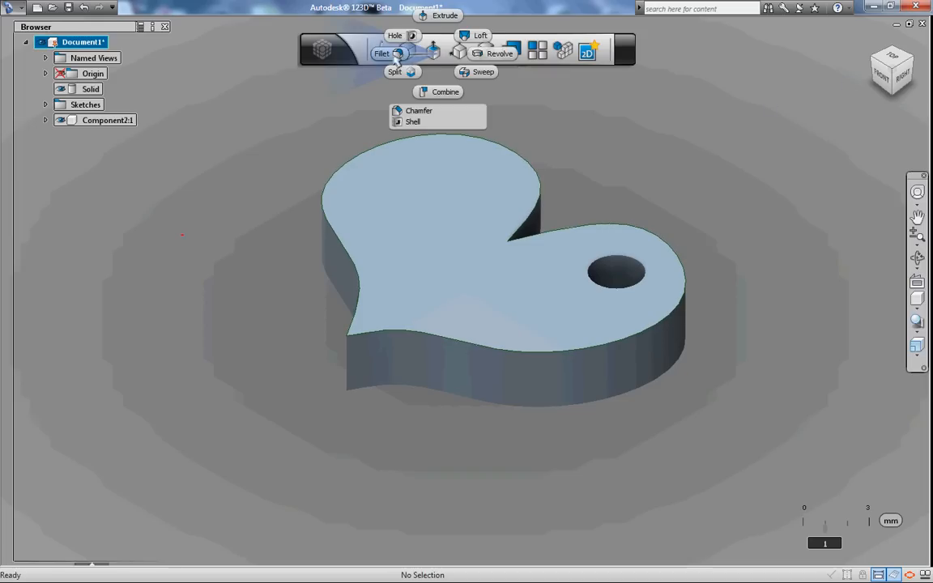
click(382, 53)
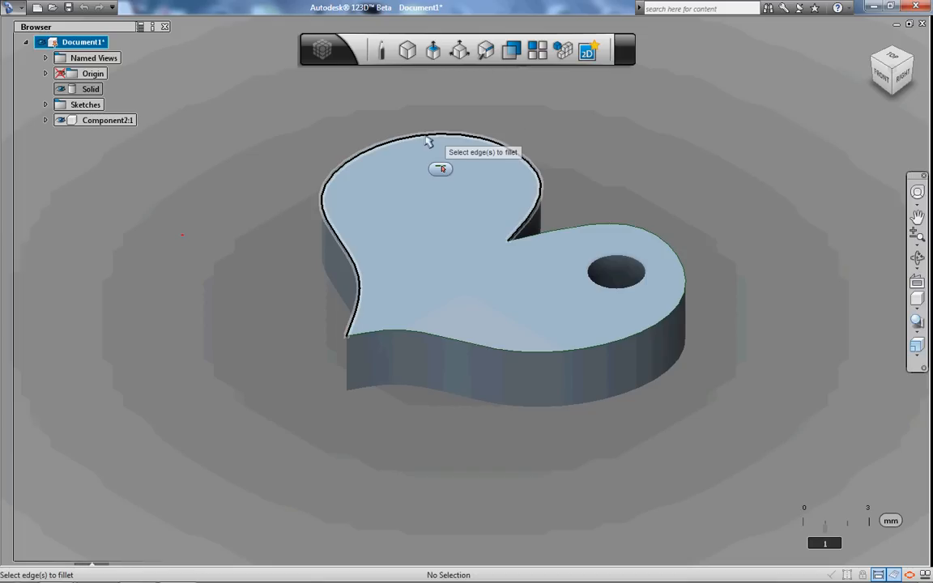
click(429, 140)
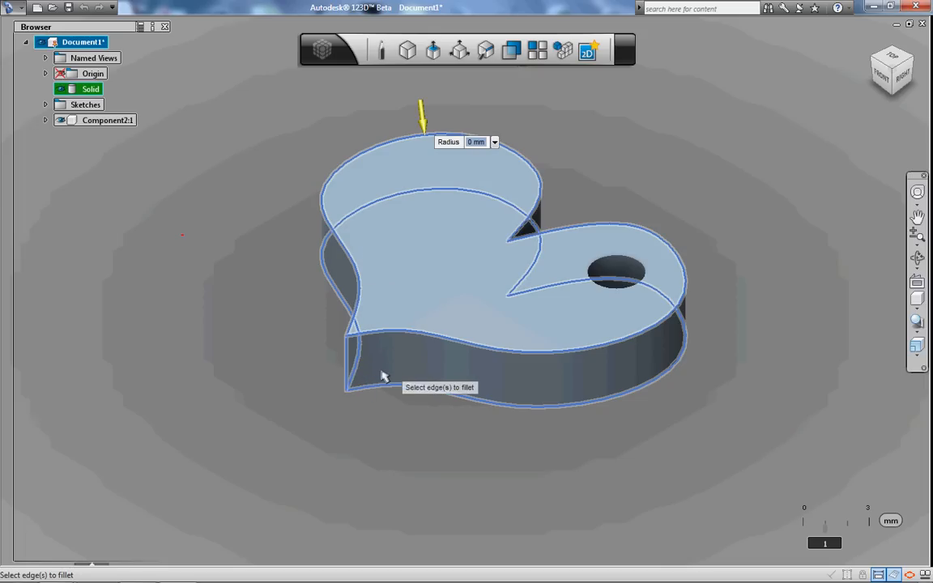
mouse_move(437, 336)
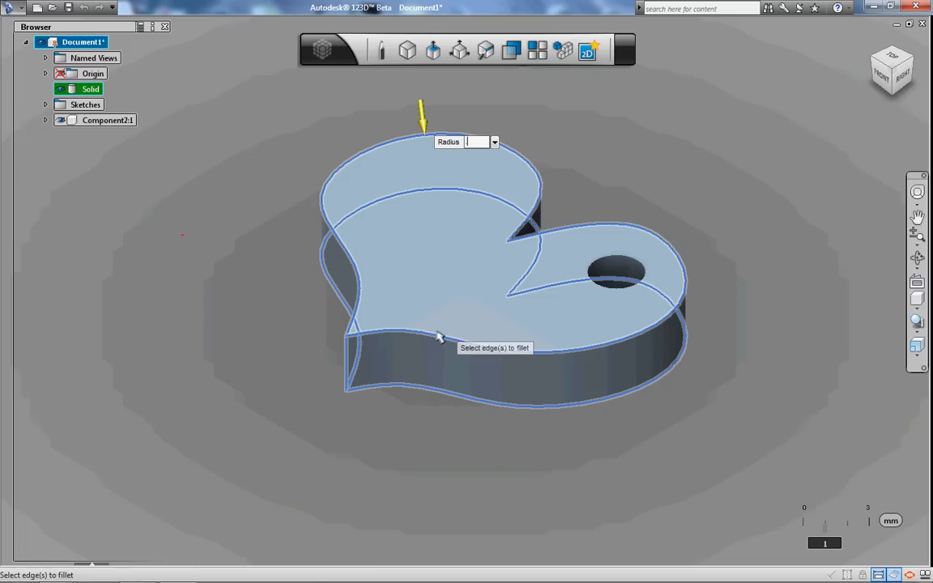
text(.5)
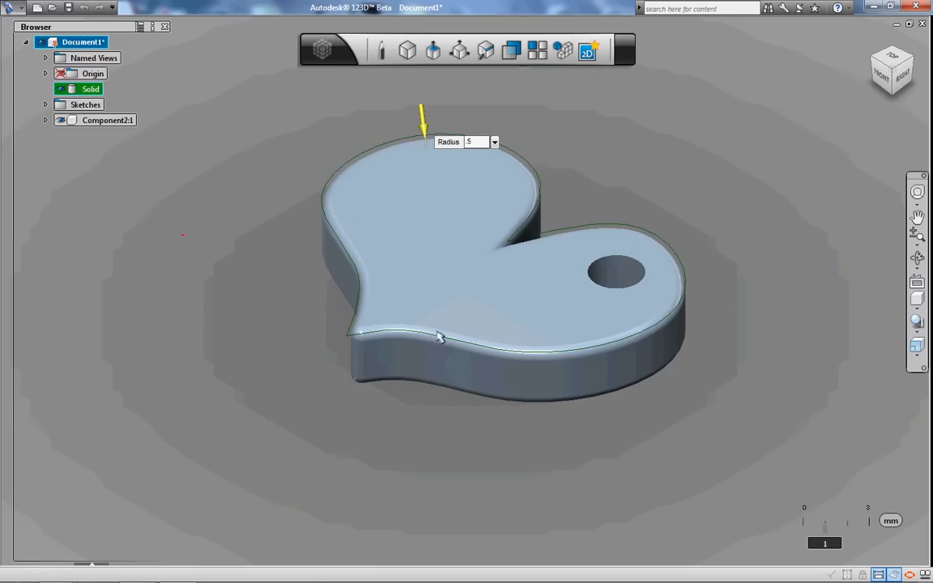
mouse_move(403, 340)
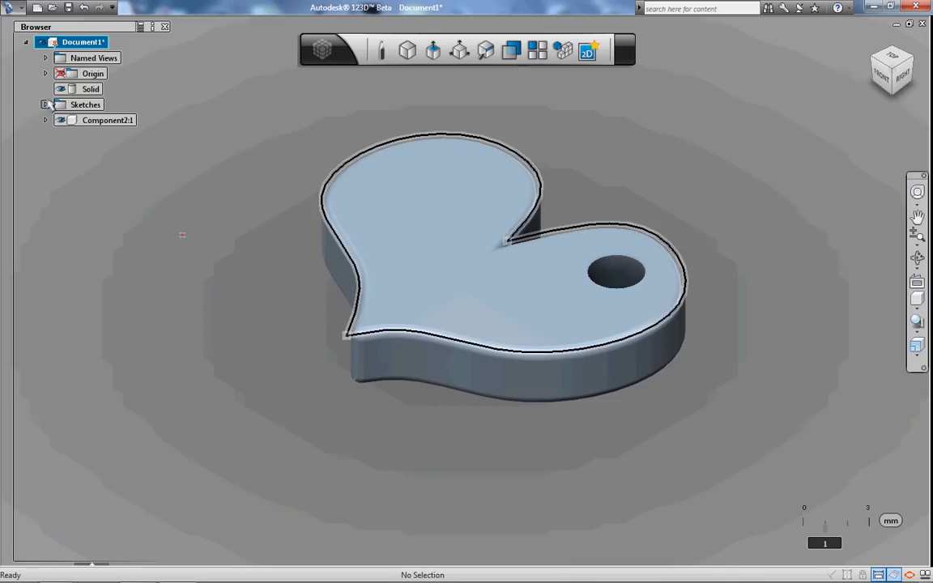
- Expand Sketches in the Browser and switch the visual style to Realistic
click(46, 105)
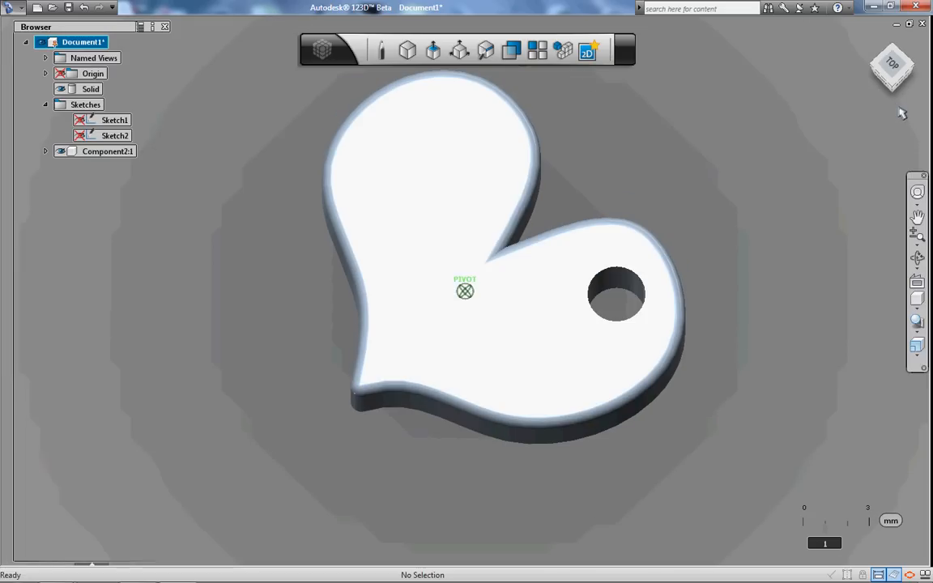
click(915, 299)
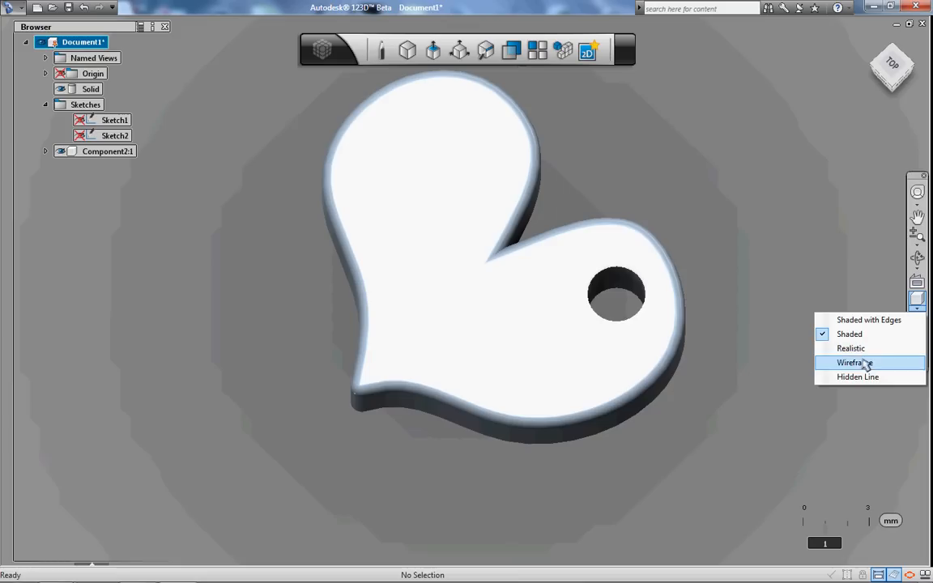
click(853, 362)
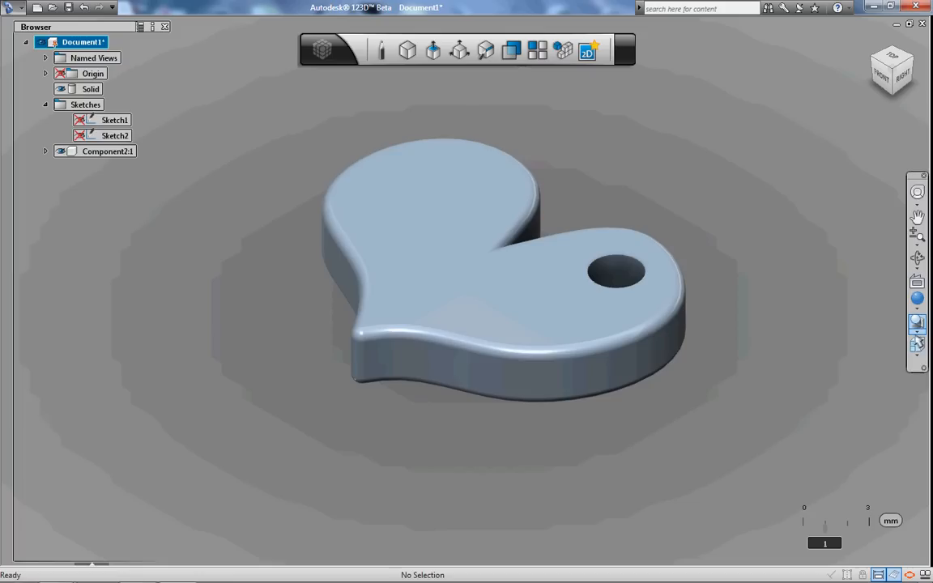
- Enable Floor Reflection under the pendant and dismiss the stop-recording note
click(917, 322)
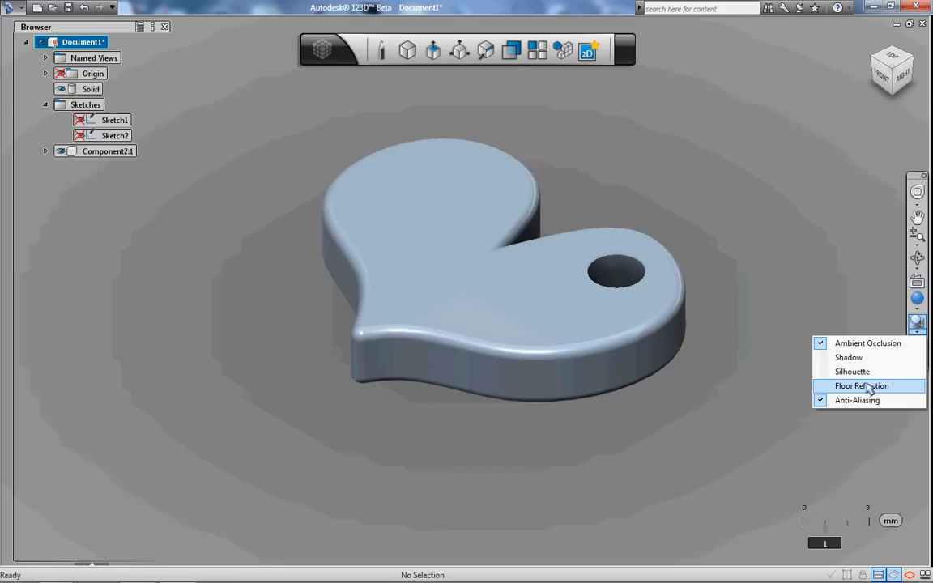
click(861, 385)
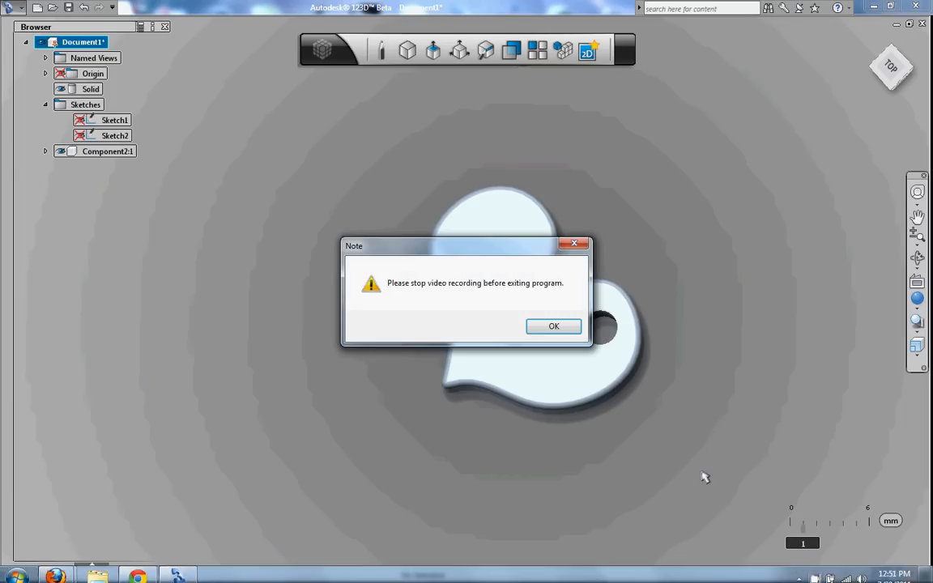
click(553, 325)
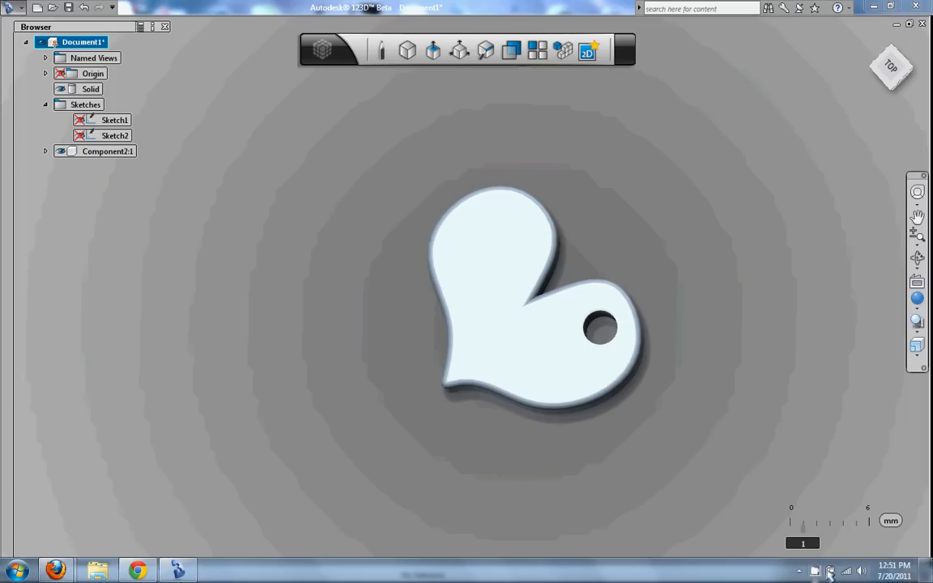